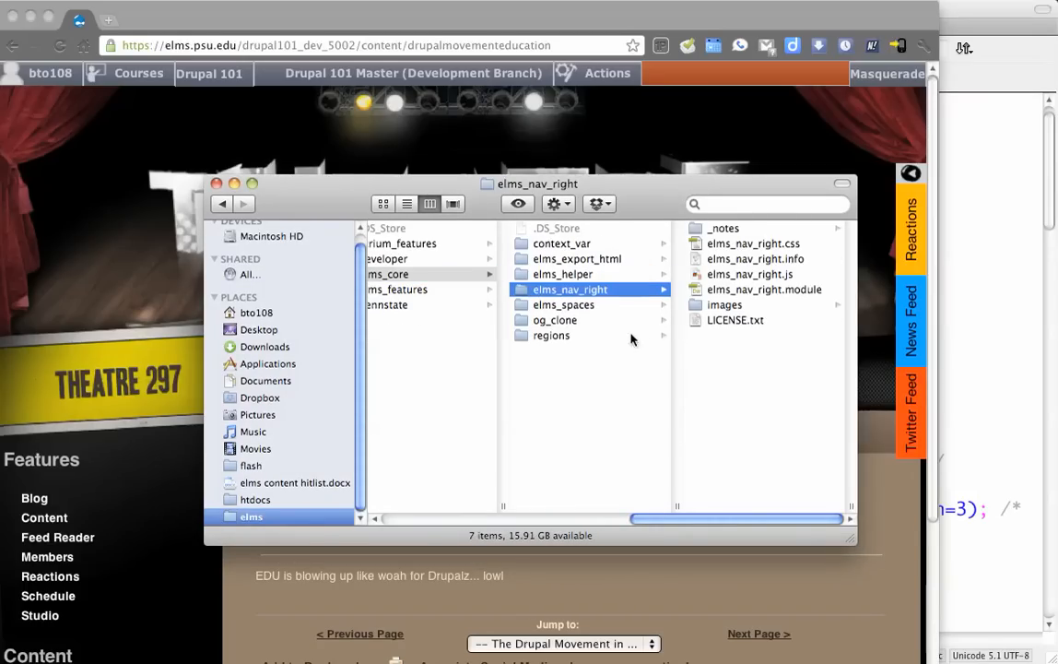
- Duplicate elms_nav_right as elms_nav_left and rename its .css, .info and .js files to left
left_click(415, 274)
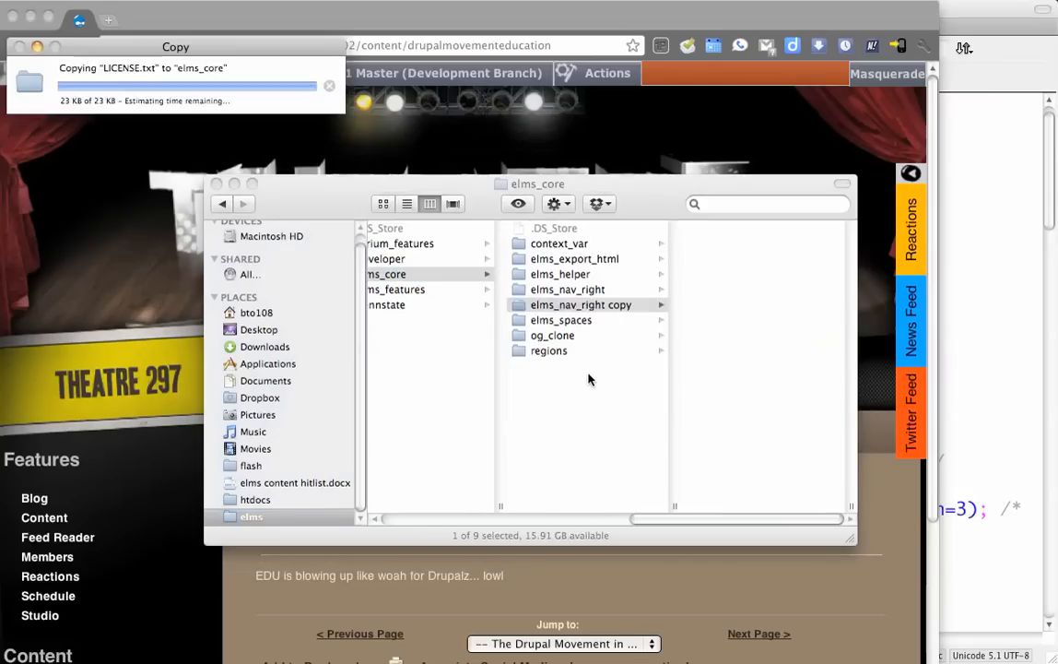
left_click(580, 305)
type("lef")
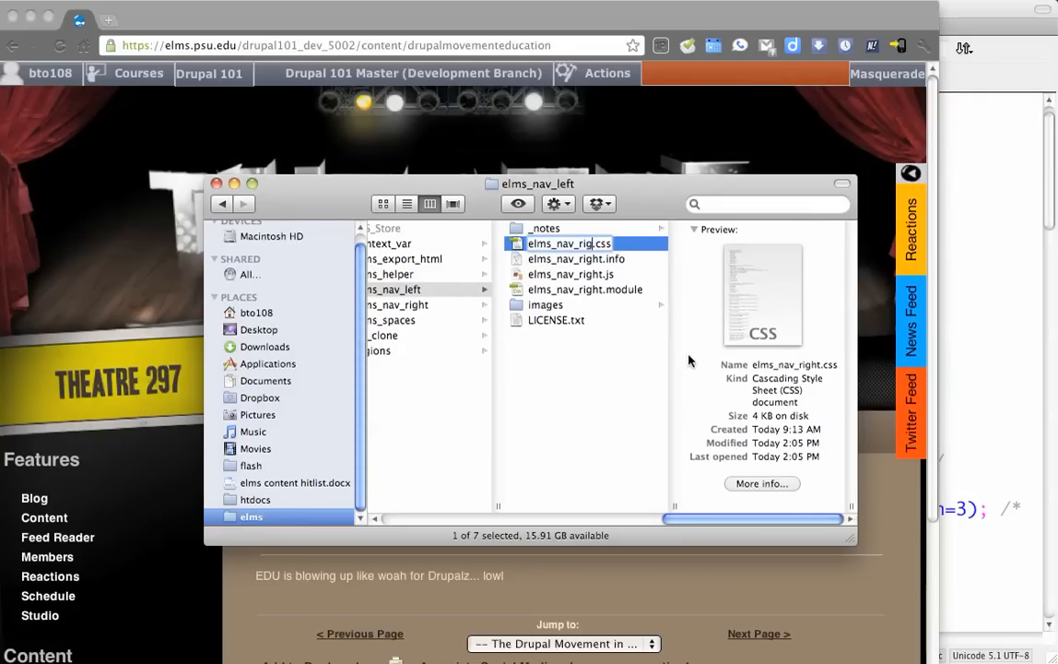
left_click(575, 258)
type("l")
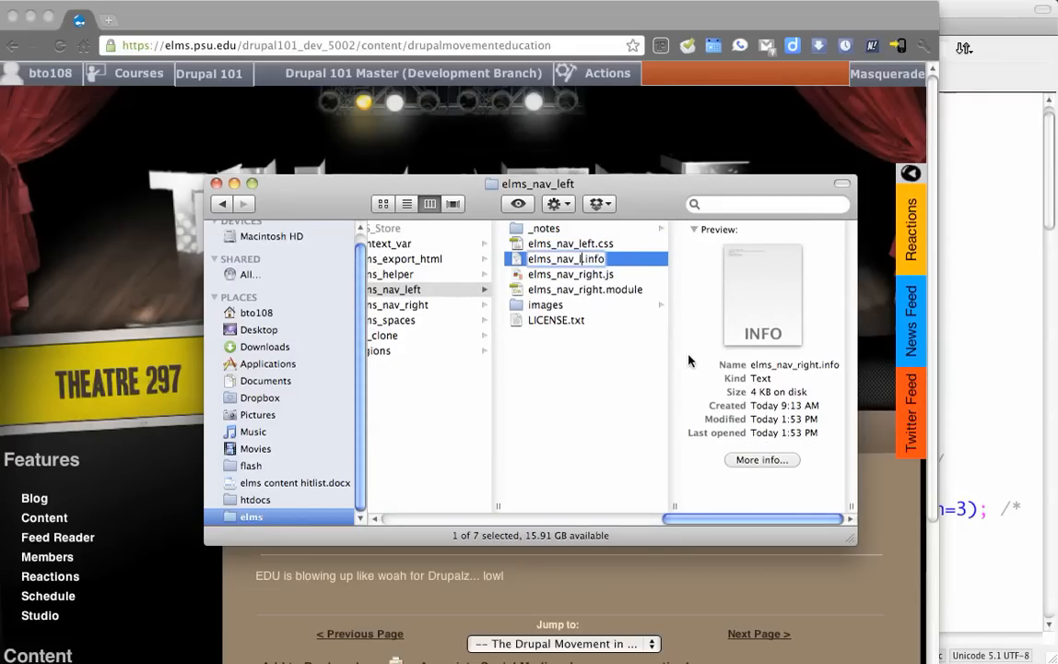
left_click(570, 274)
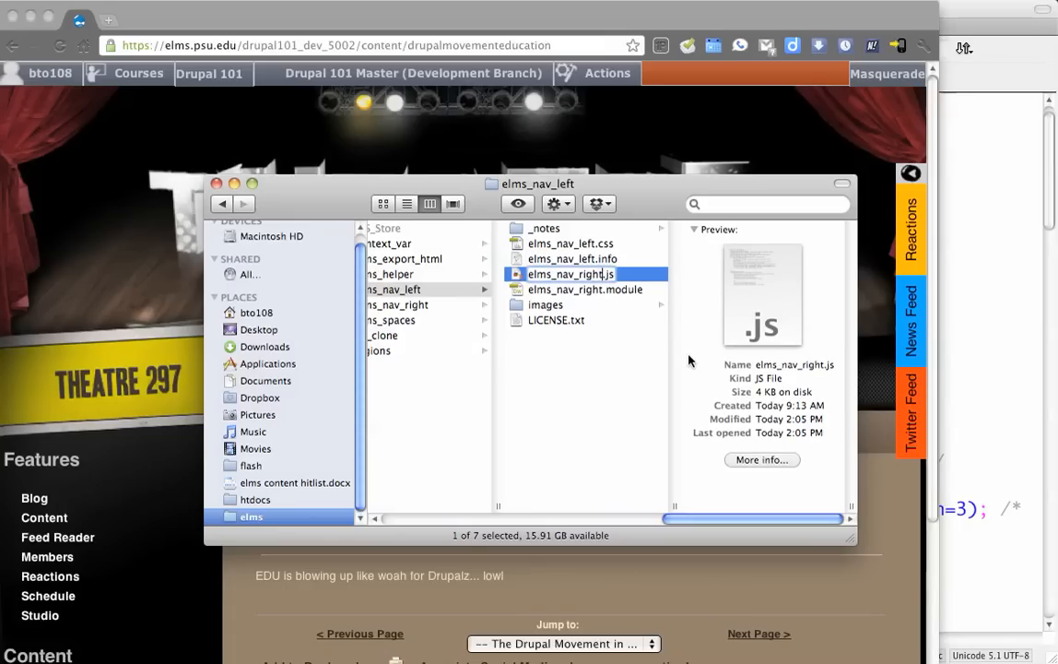
left_click(566, 274)
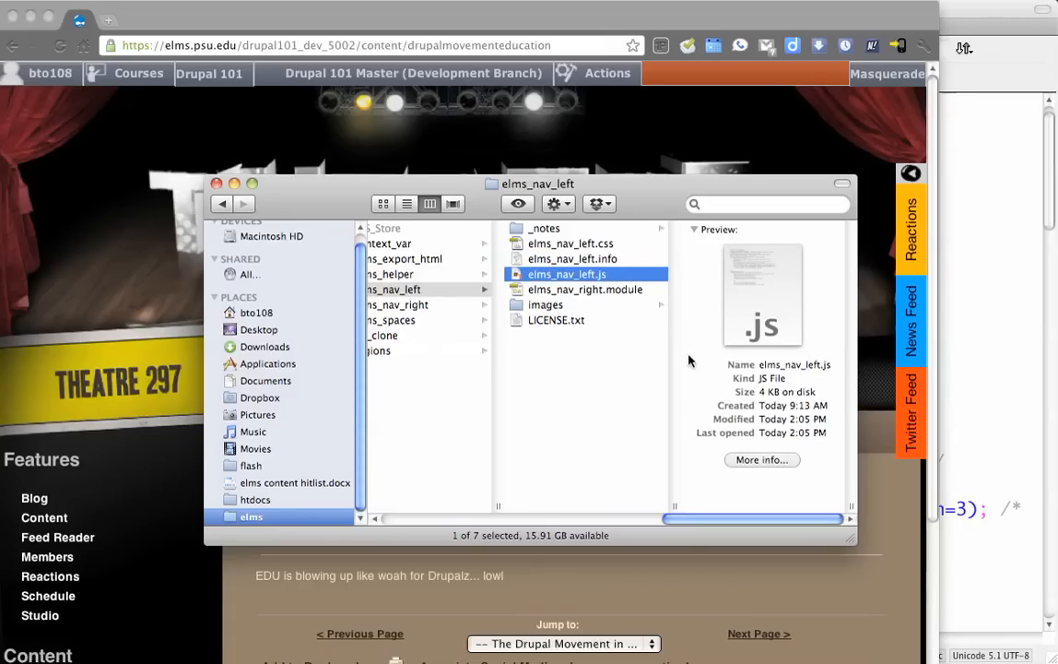
left_click(585, 289)
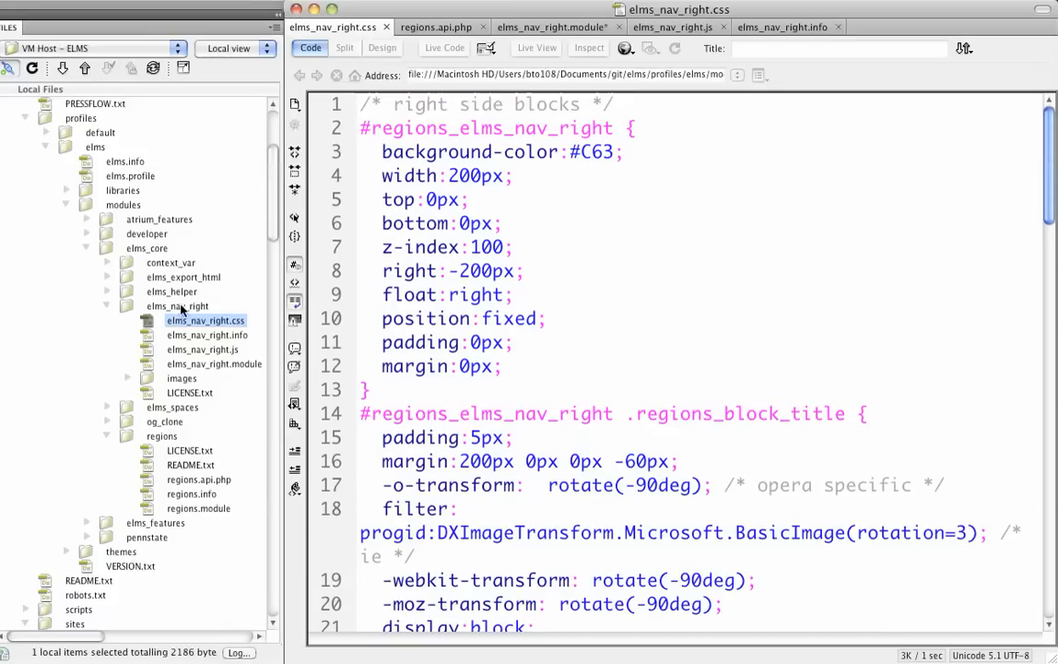
- Open elms_nav_left.info and change its name to ELMS Navigation Left
left_click(107, 305)
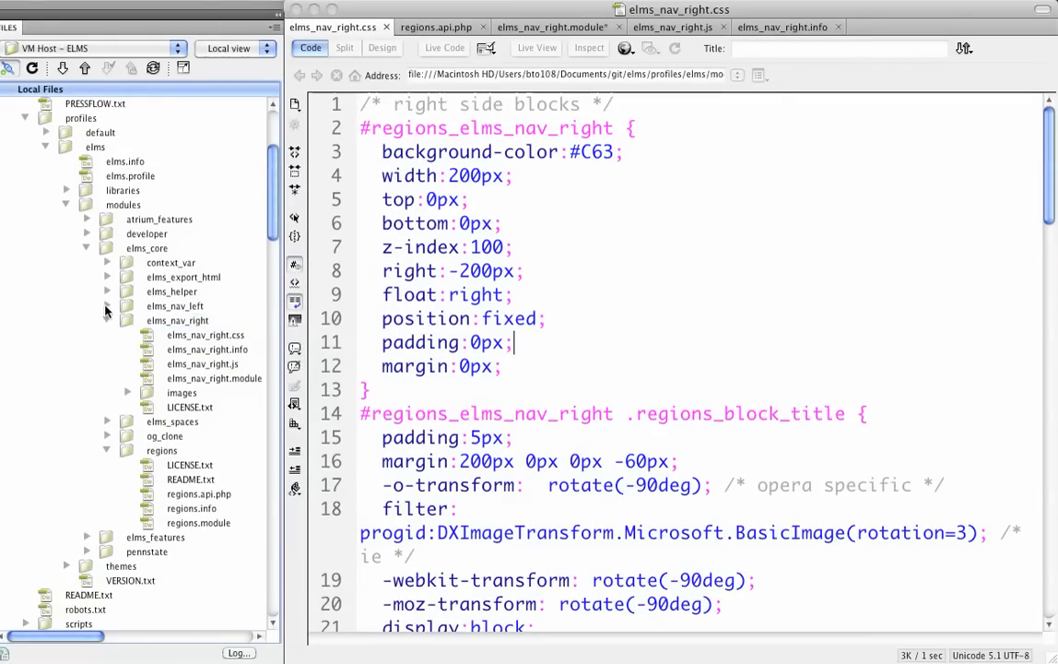
left_click(106, 305)
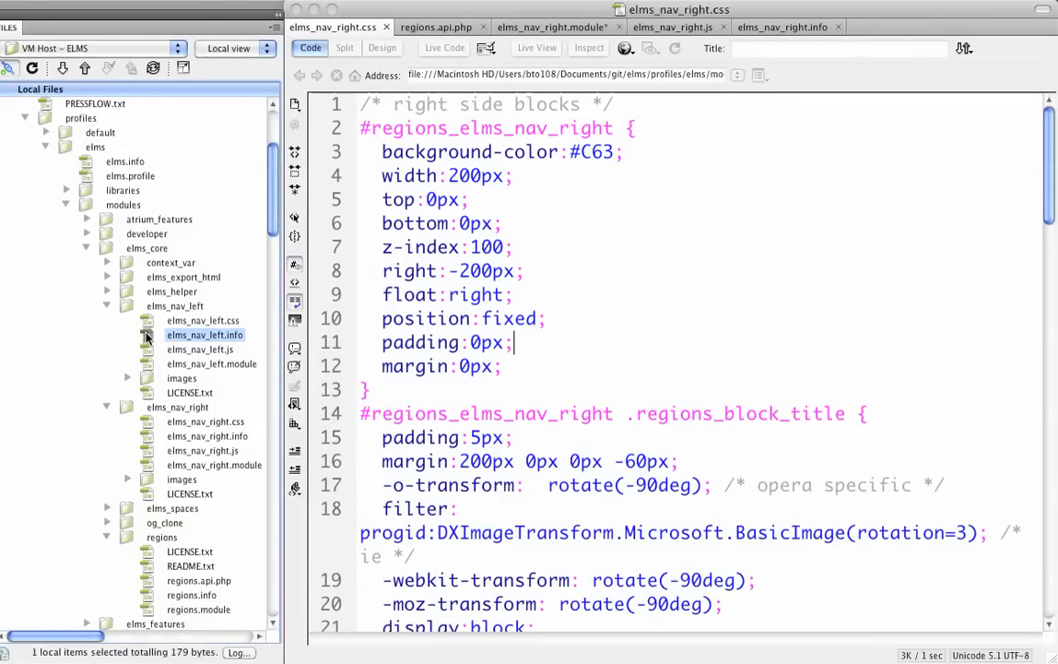
double_click(205, 334)
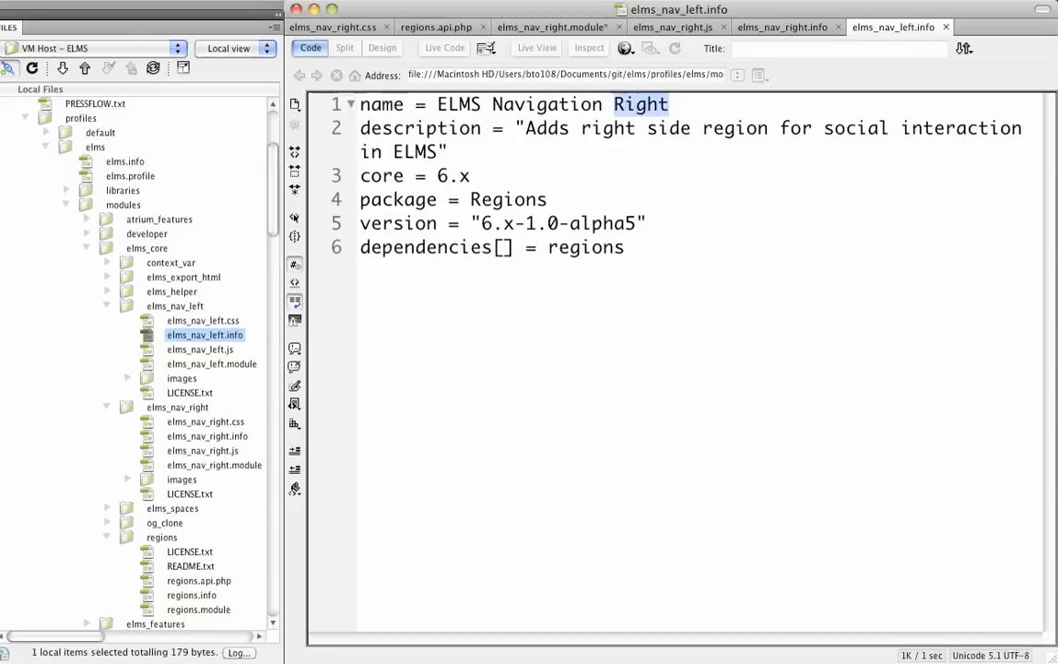
type("Left")
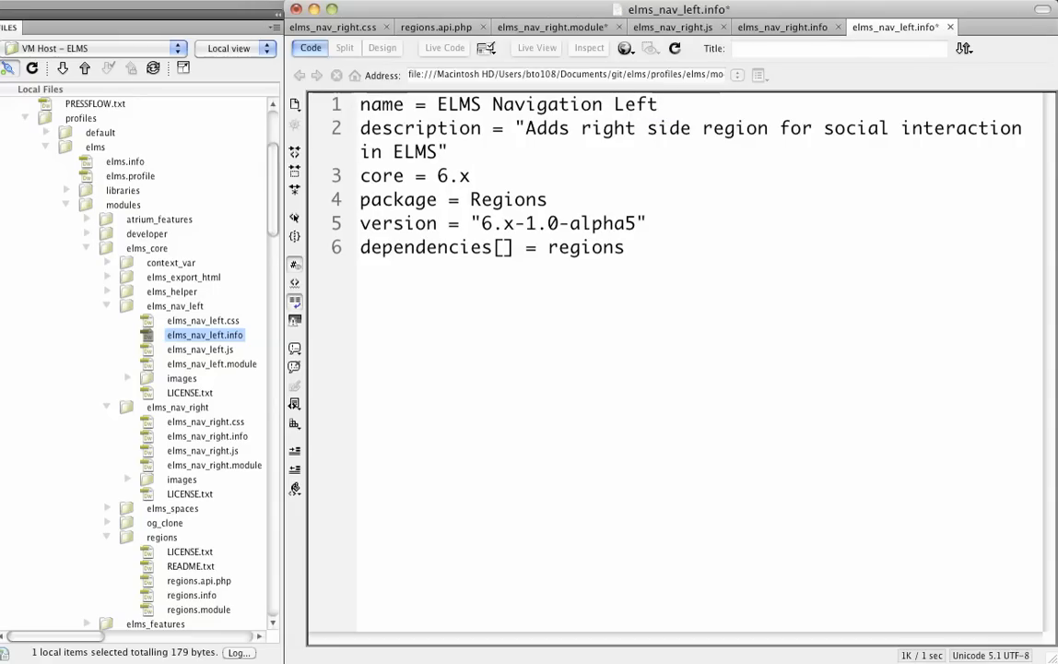
type("left")
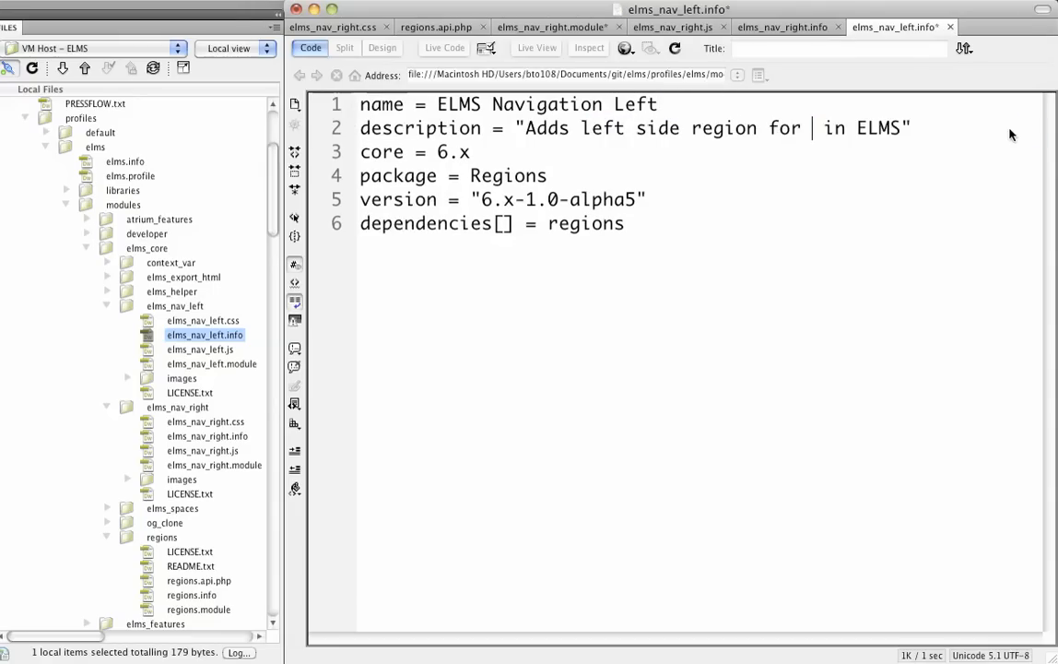
- Change the description's 'admin' to 'instructional designer tools'
type("admin")
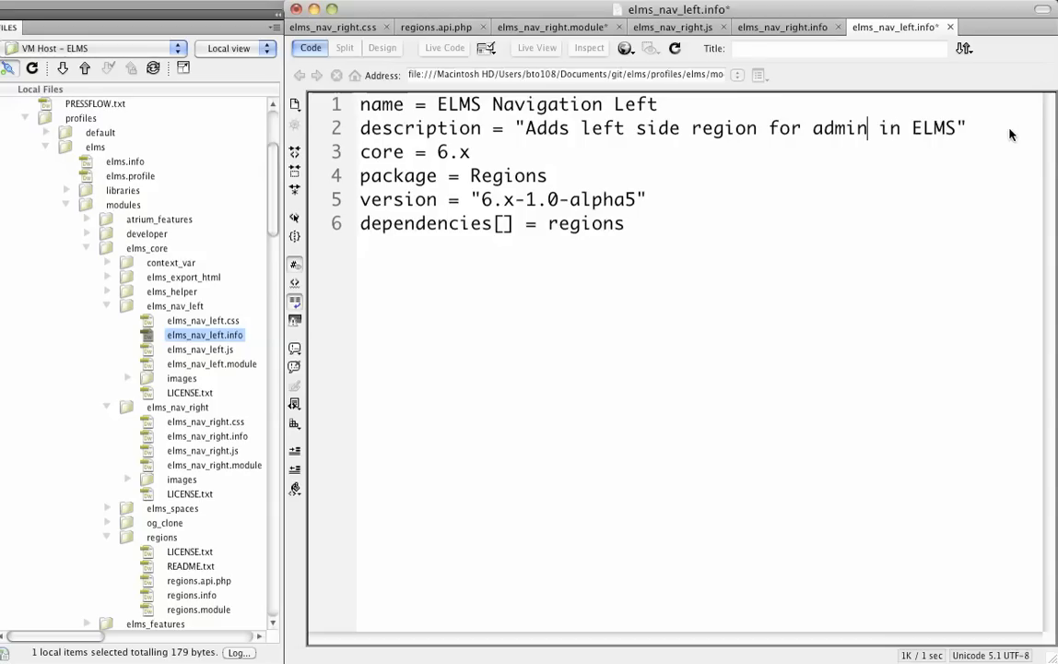
double_click(839, 127)
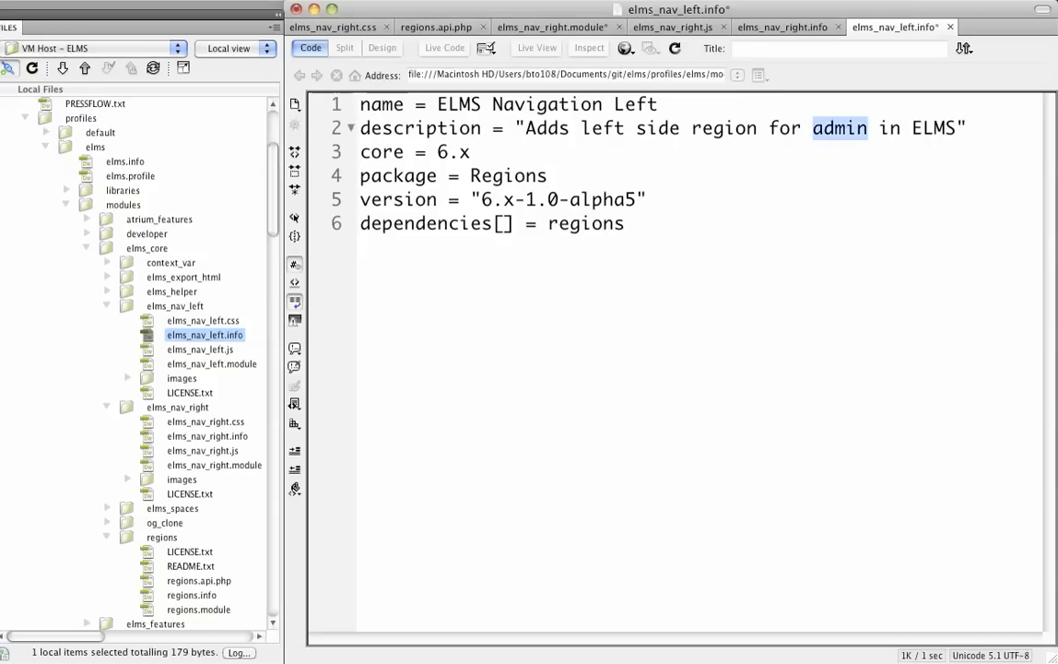
type("instructional d")
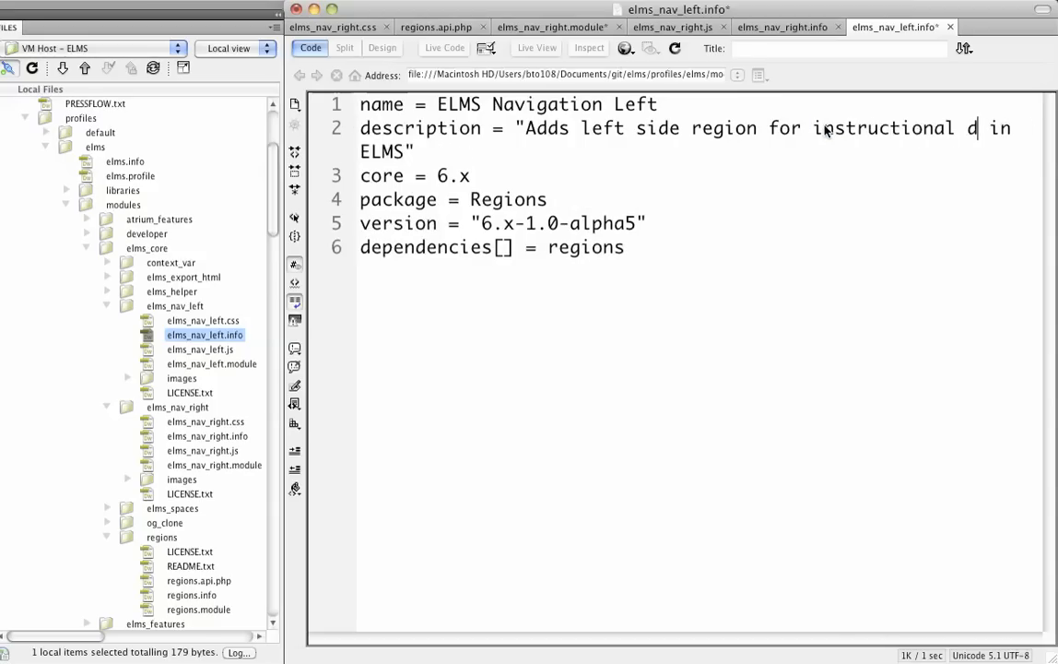
type("esigner tools")
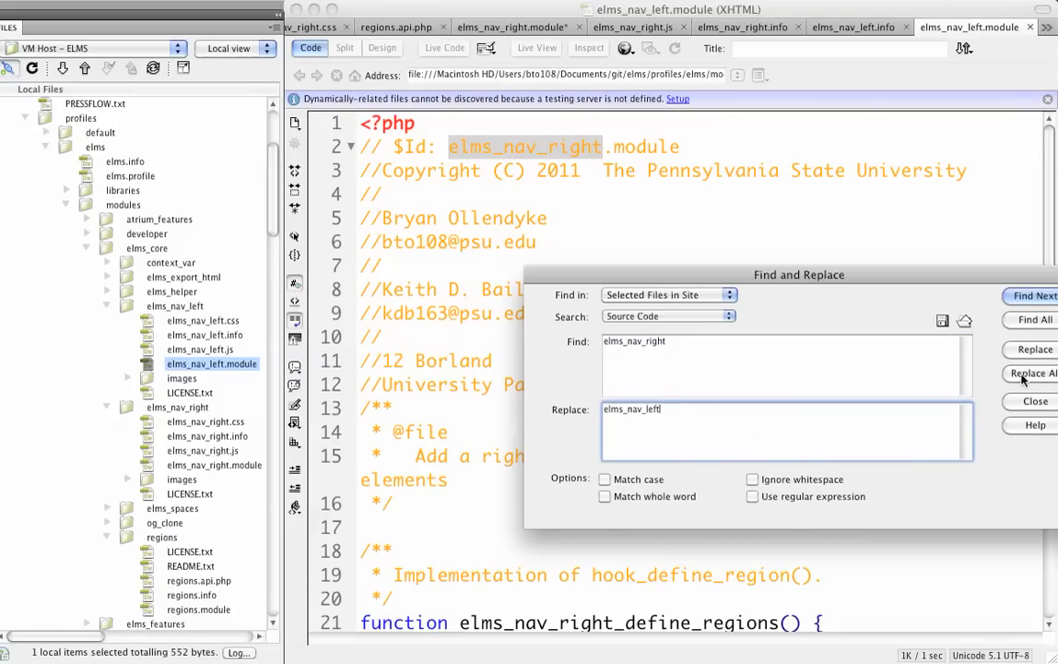
- Replace all elms_nav_right with elms_nav_left, limited to the current document
left_click(1034, 373)
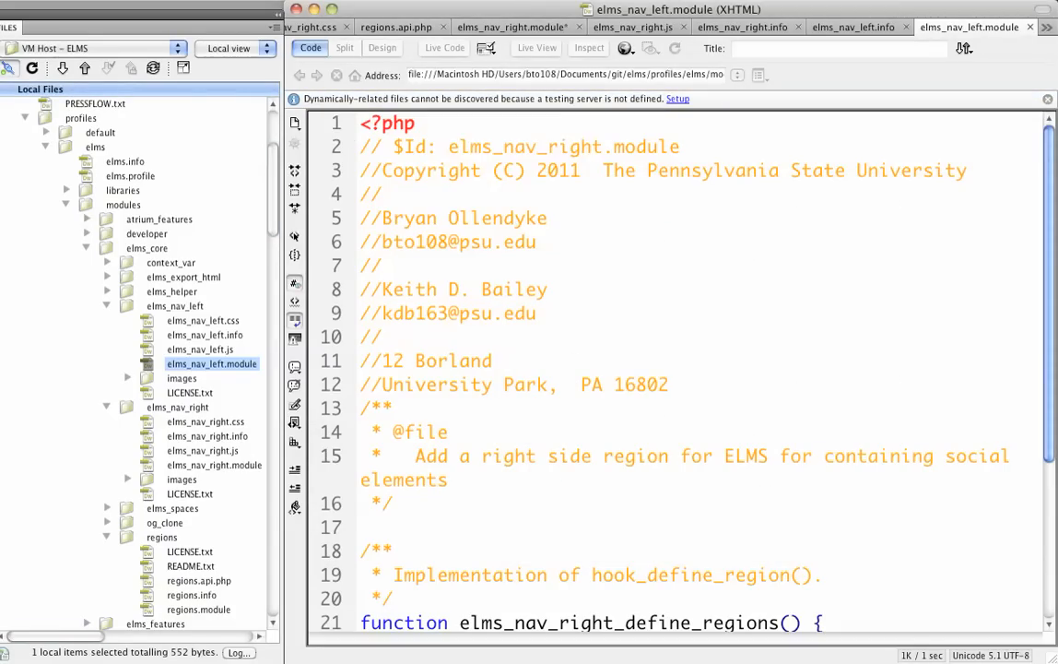
left_click(659, 294)
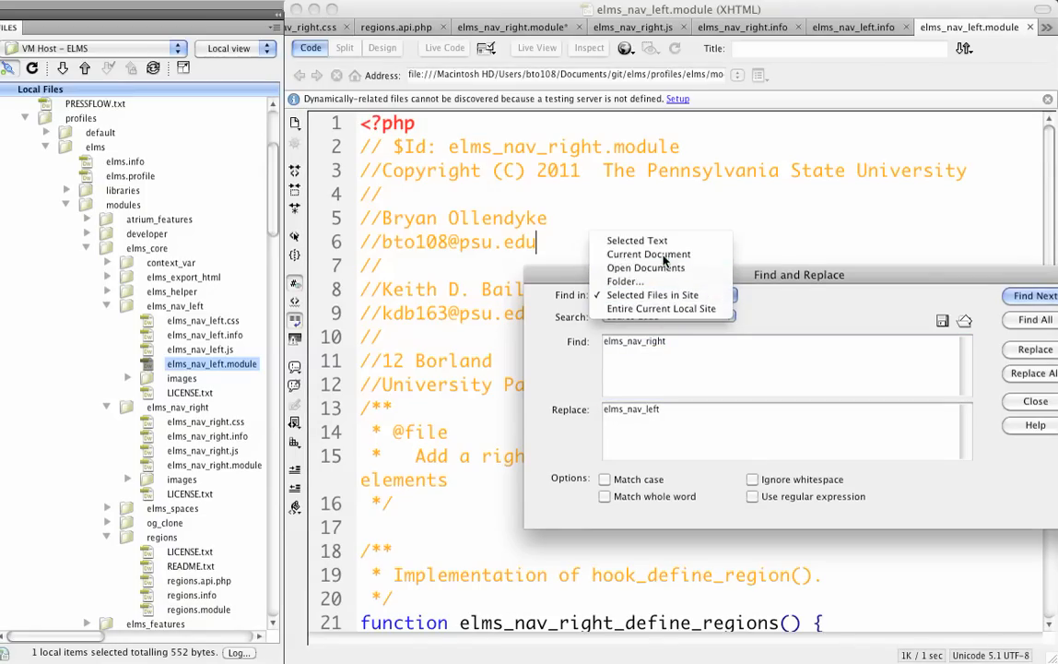
left_click(648, 254)
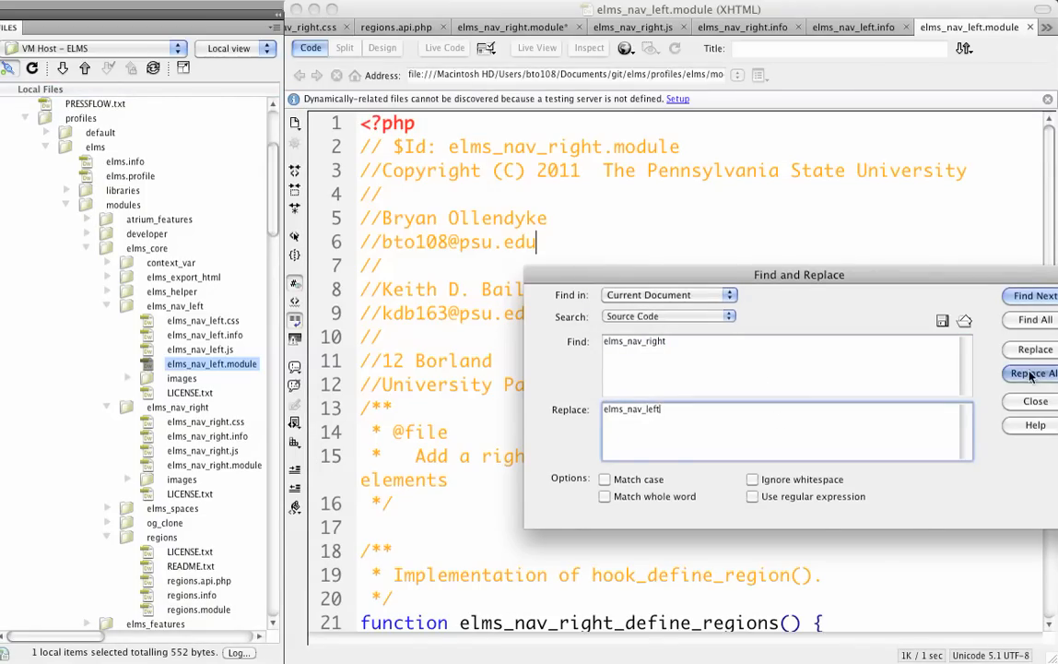
left_click(1034, 373)
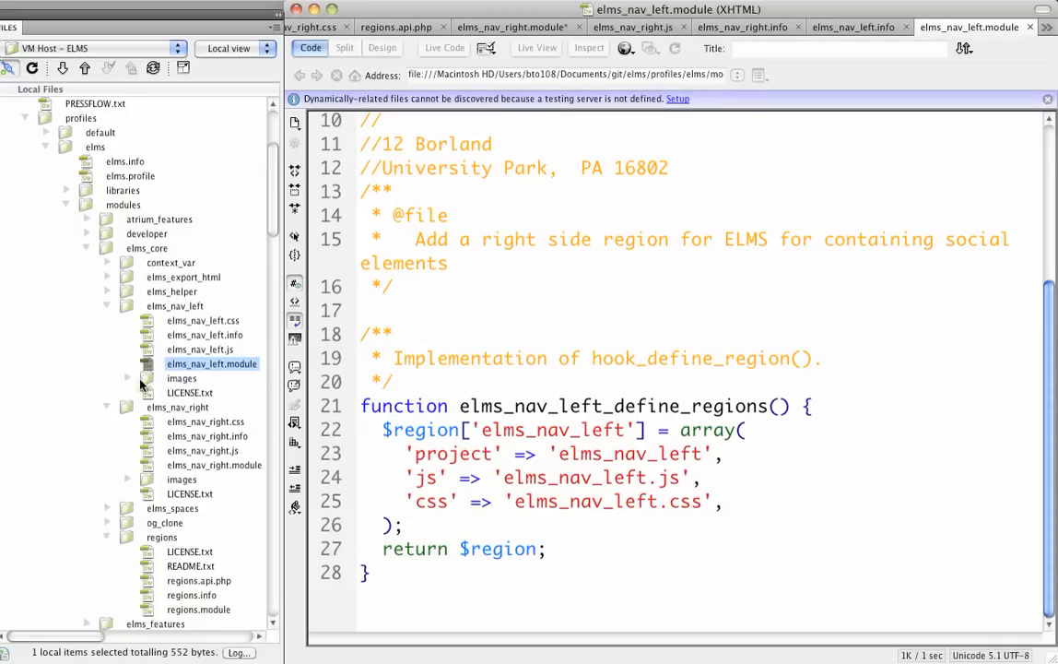
left_click(199, 348)
type("regions_elms_nav_left")
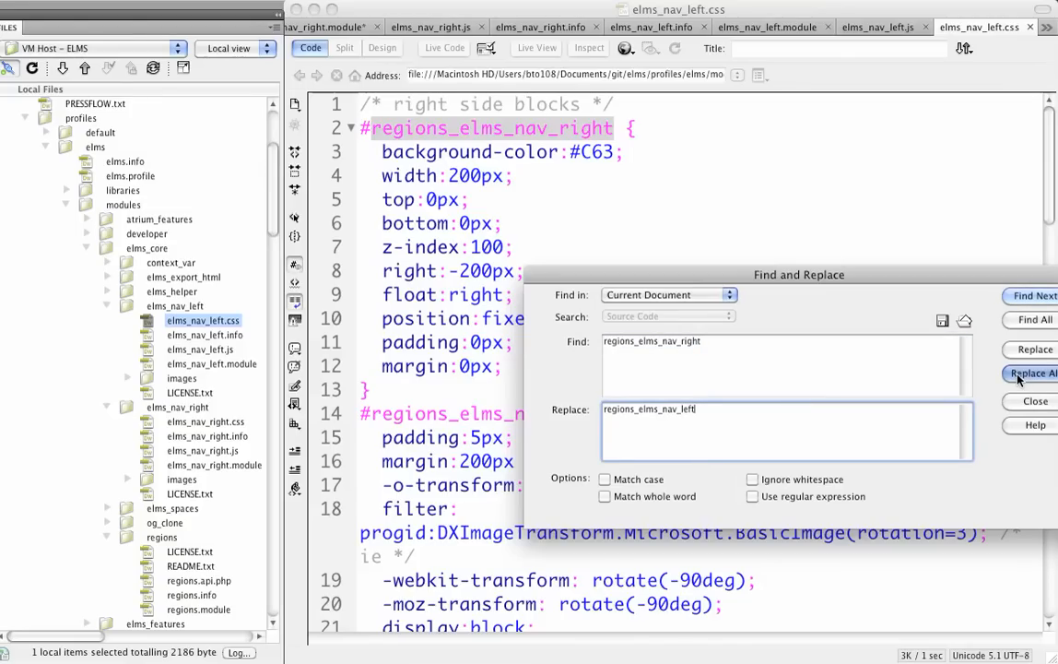
- Replace all regions_elms_nav_right selectors with regions_elms_nav_left and scroll through to verify
left_click(1032, 373)
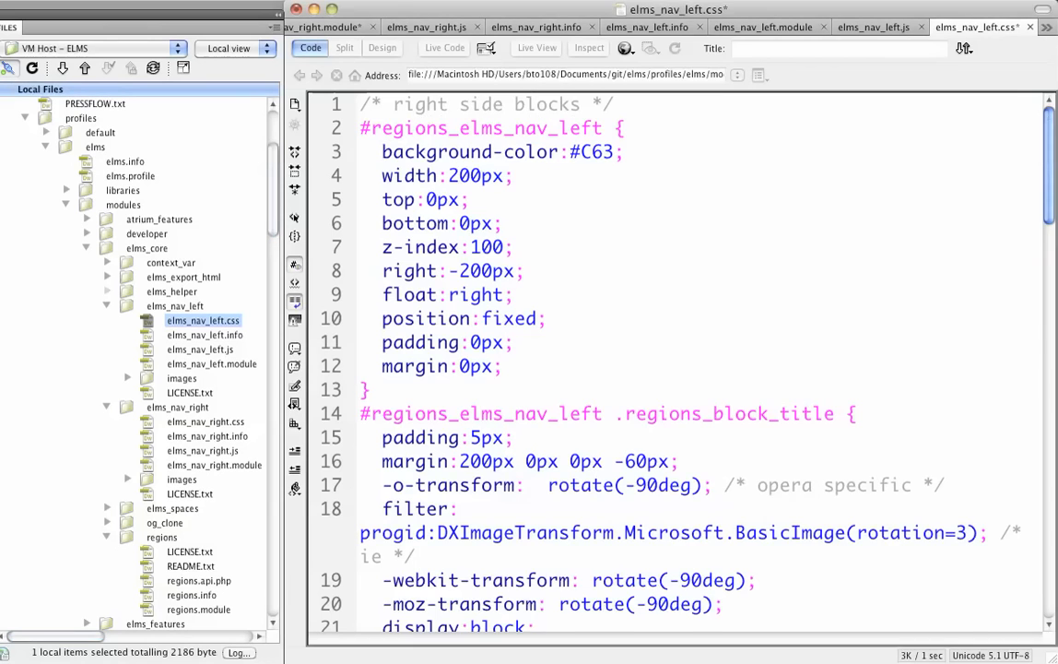
scroll("down", 3)
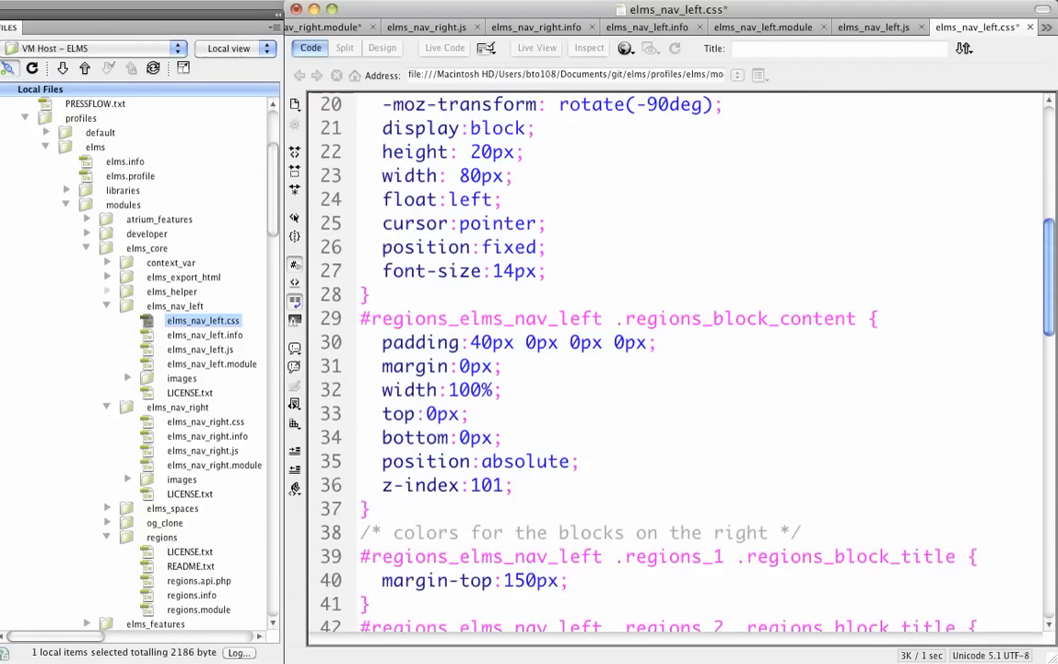
scroll("down", 3)
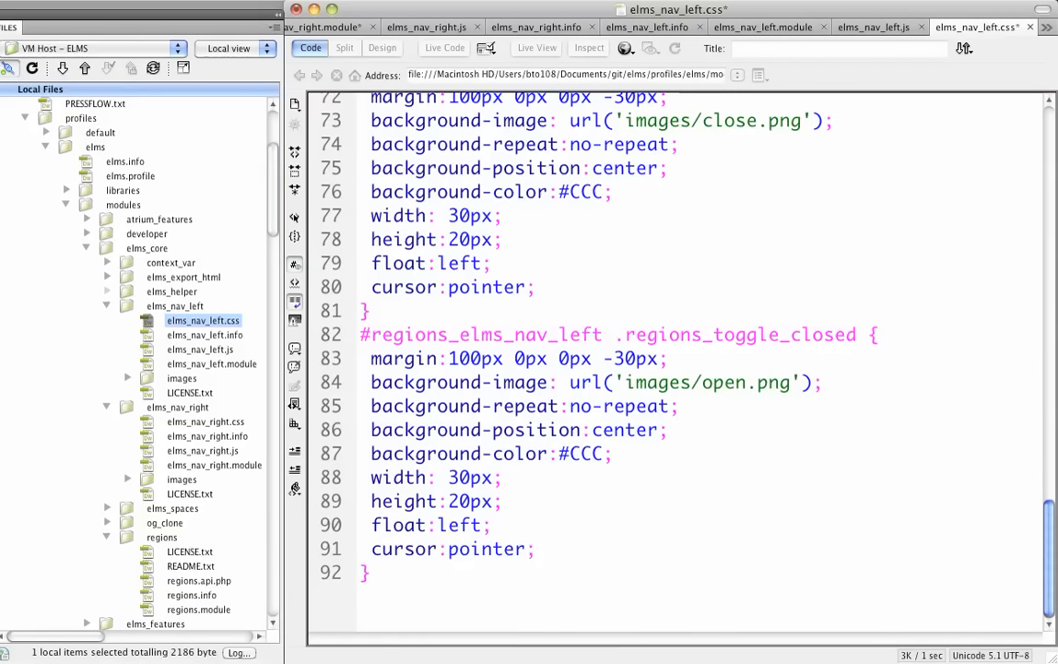
scroll("up", 3)
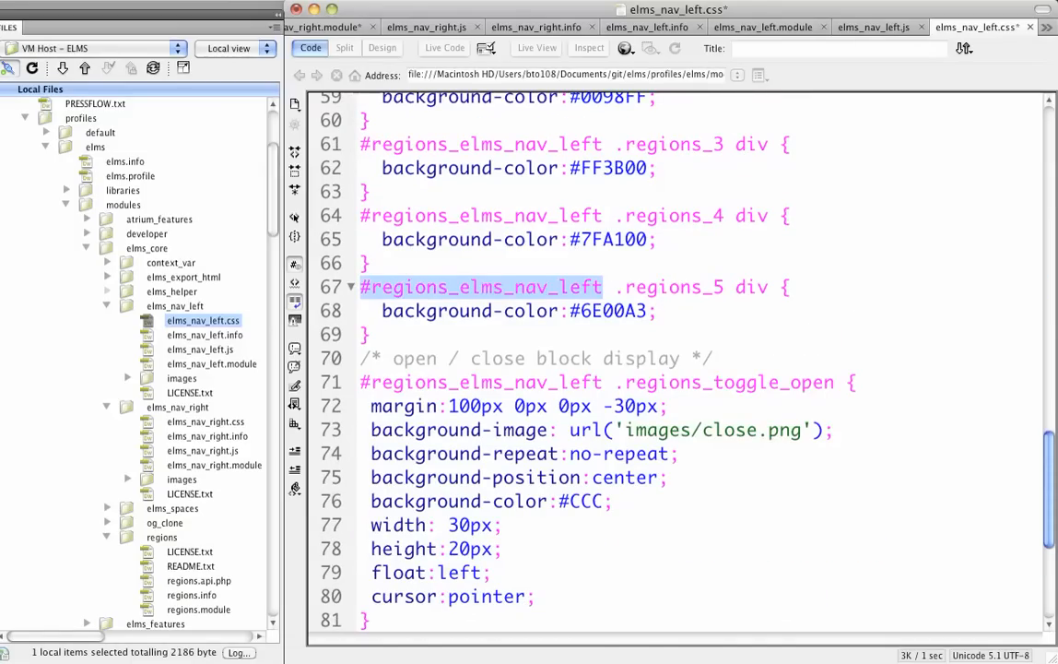
scroll("up", 3)
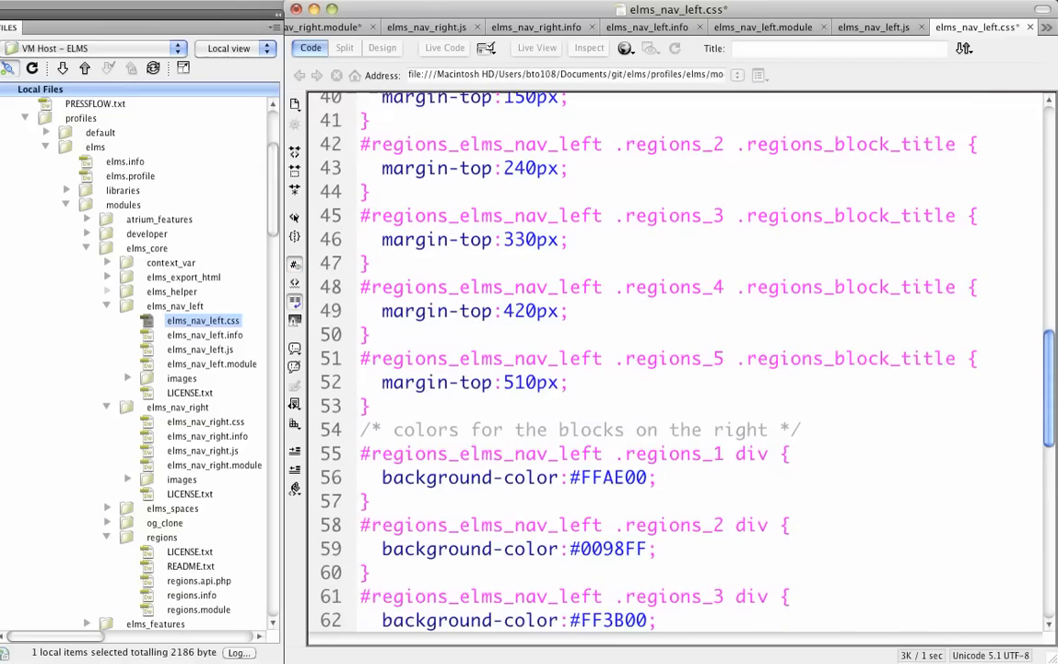
scroll("up", 3)
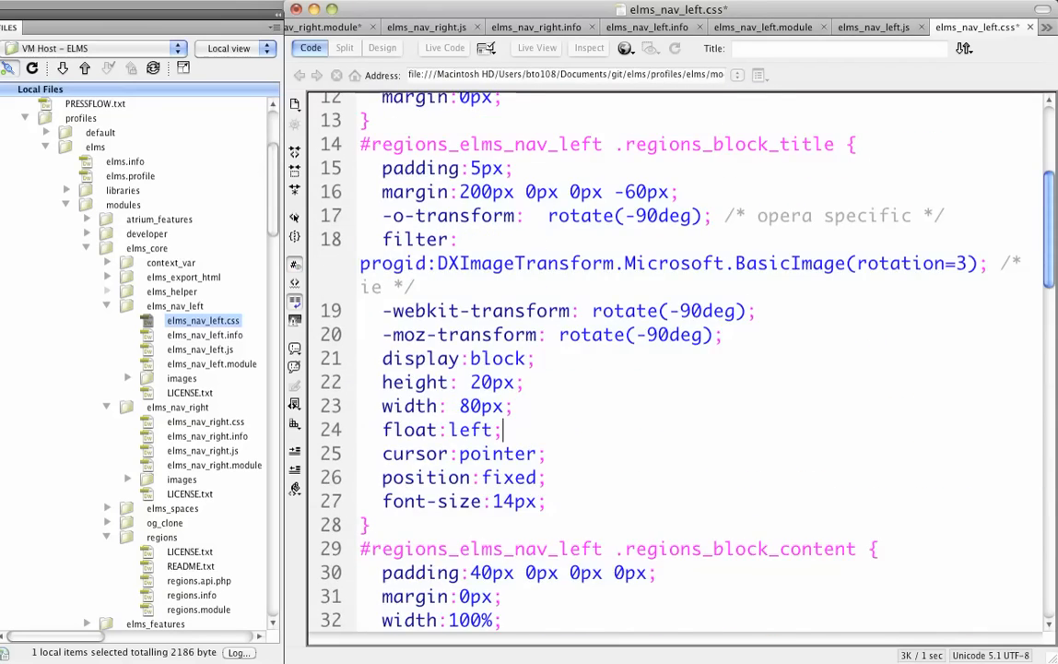
scroll("down", 3)
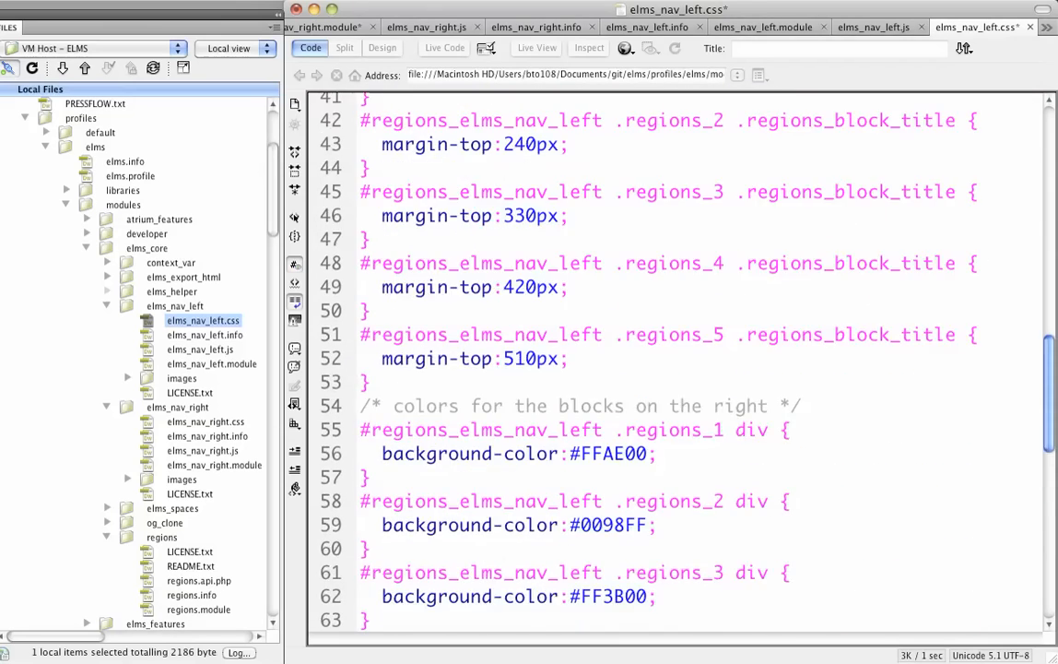
scroll("down", 3)
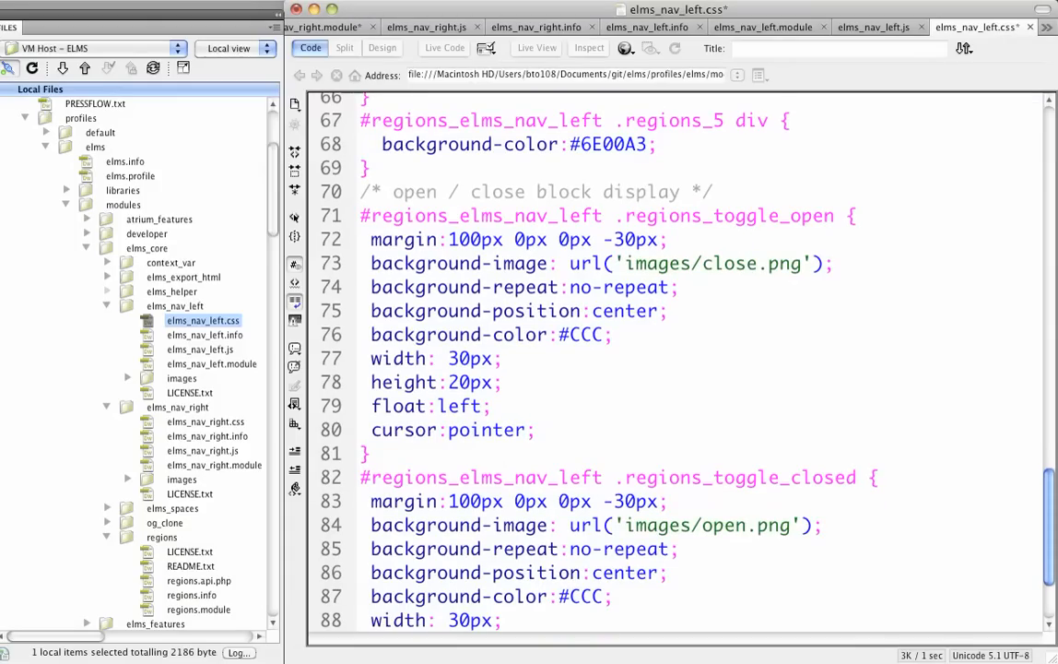
scroll("down", 3)
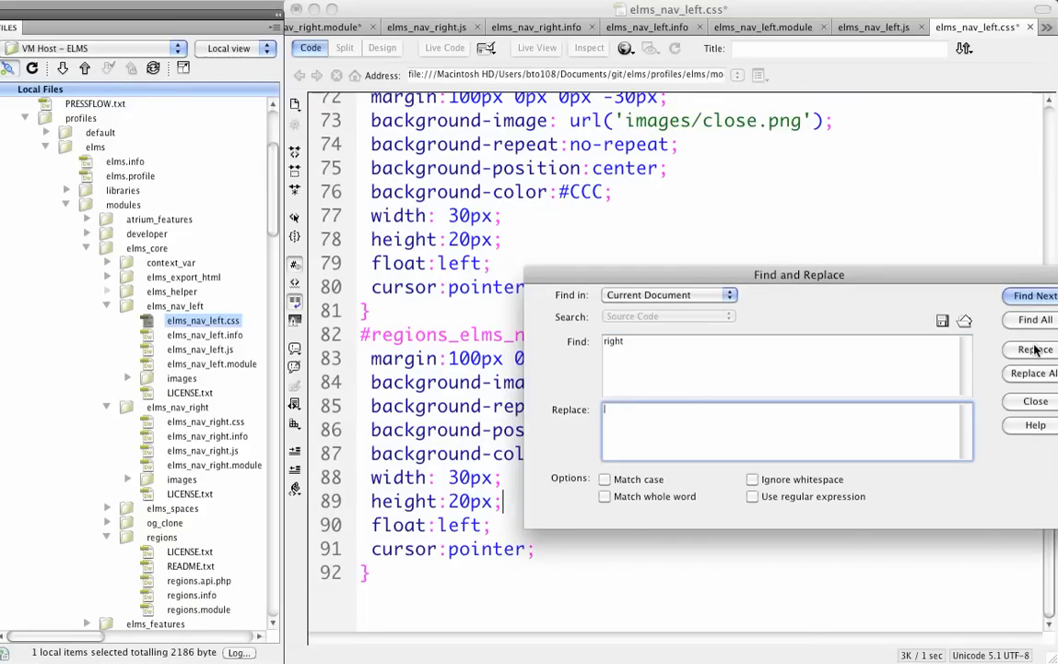
- Change the right:-200px offset rule on line 8 to left:-200px
left_click(1035, 401)
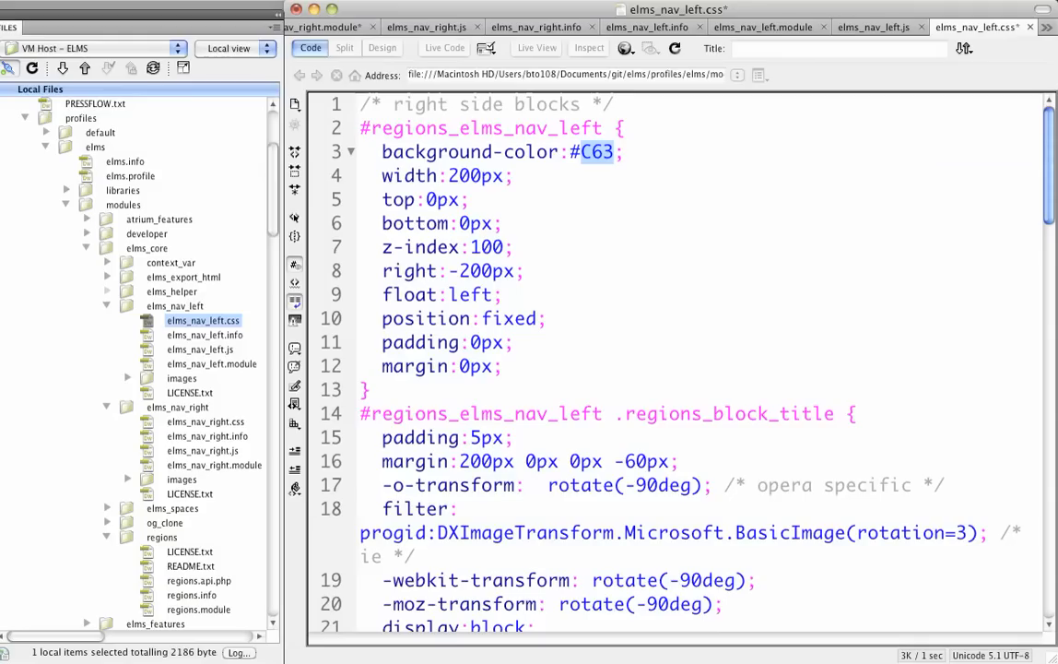
type("99F")
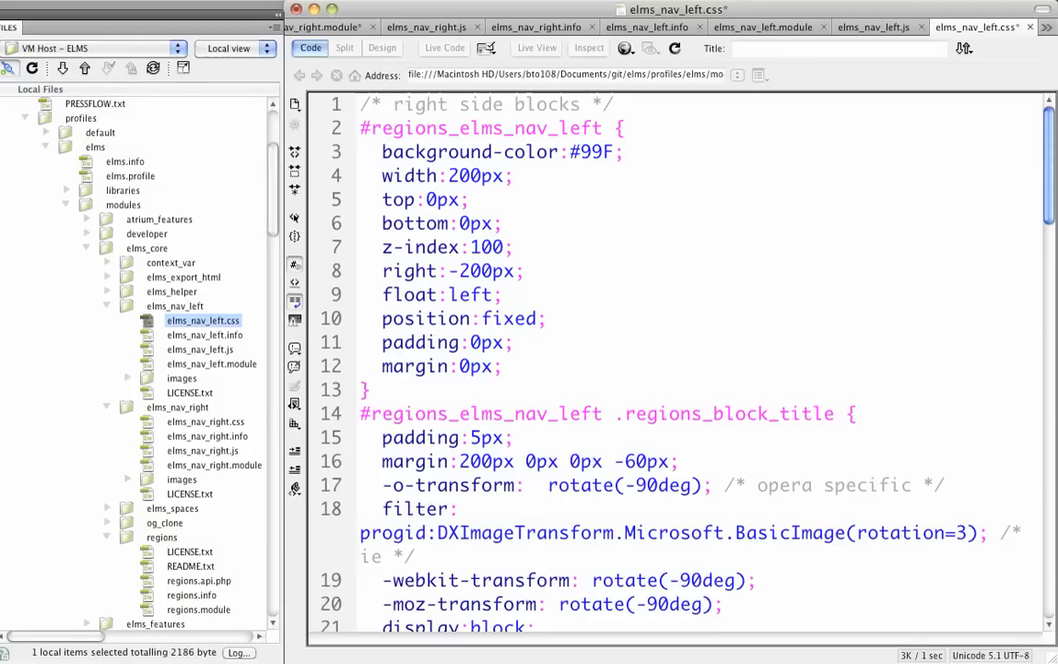
left_click(446, 271)
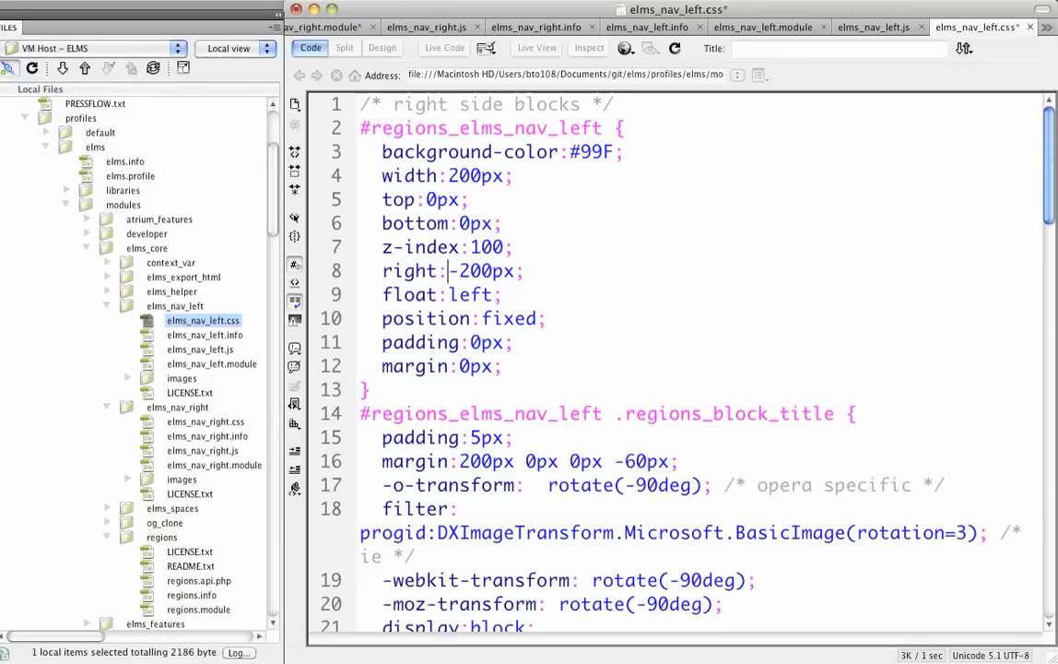
type("left")
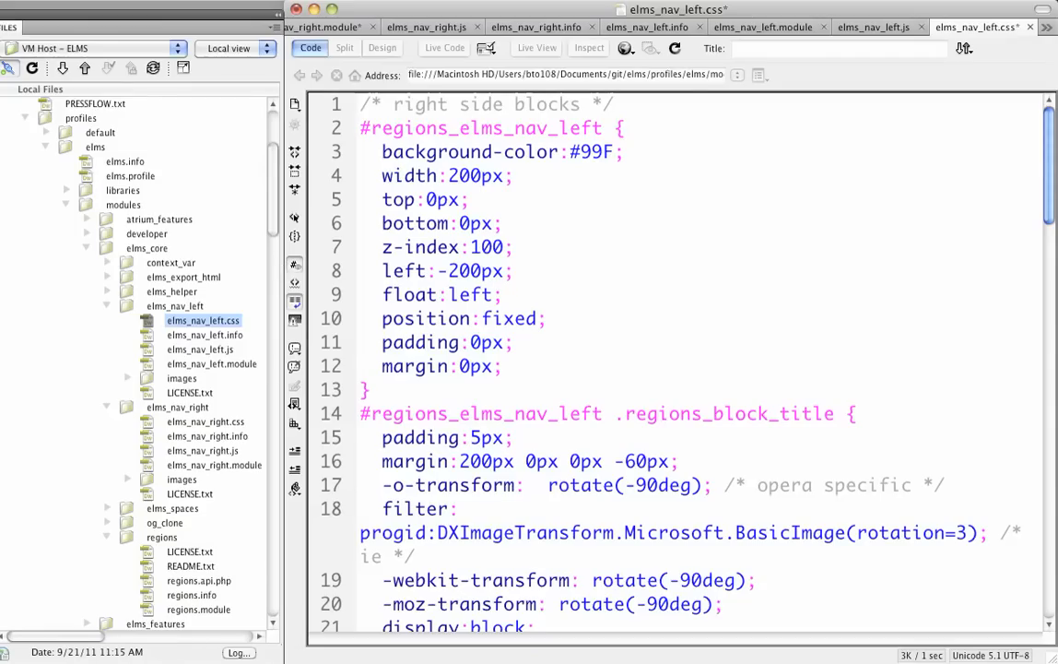
left_click(513, 246)
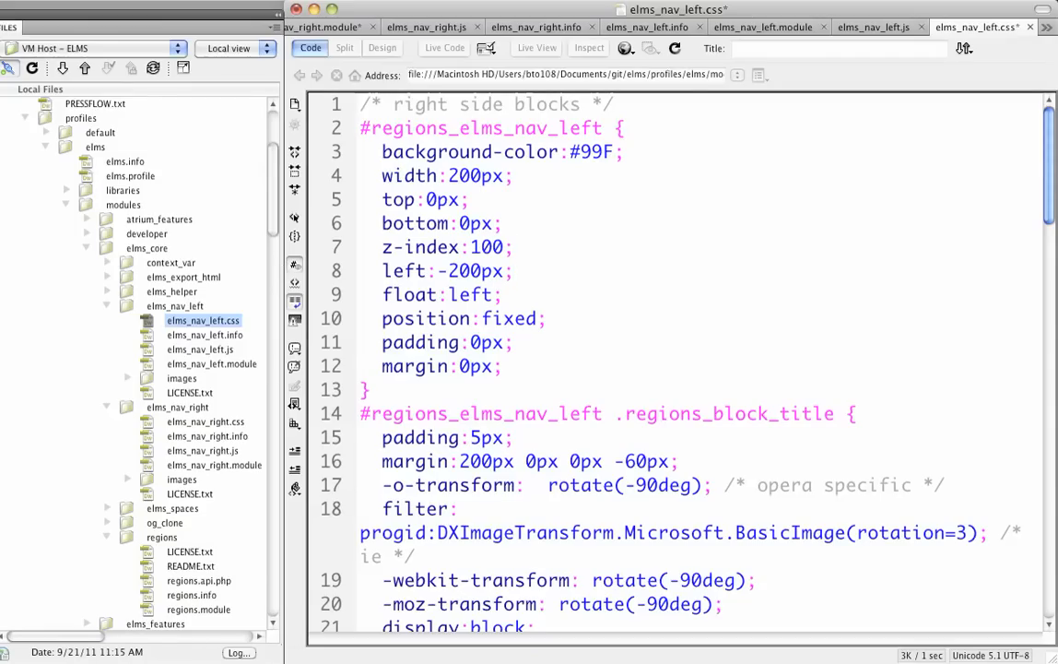
- Review the edited elms_nav_left.css and save it
scroll("down", 3)
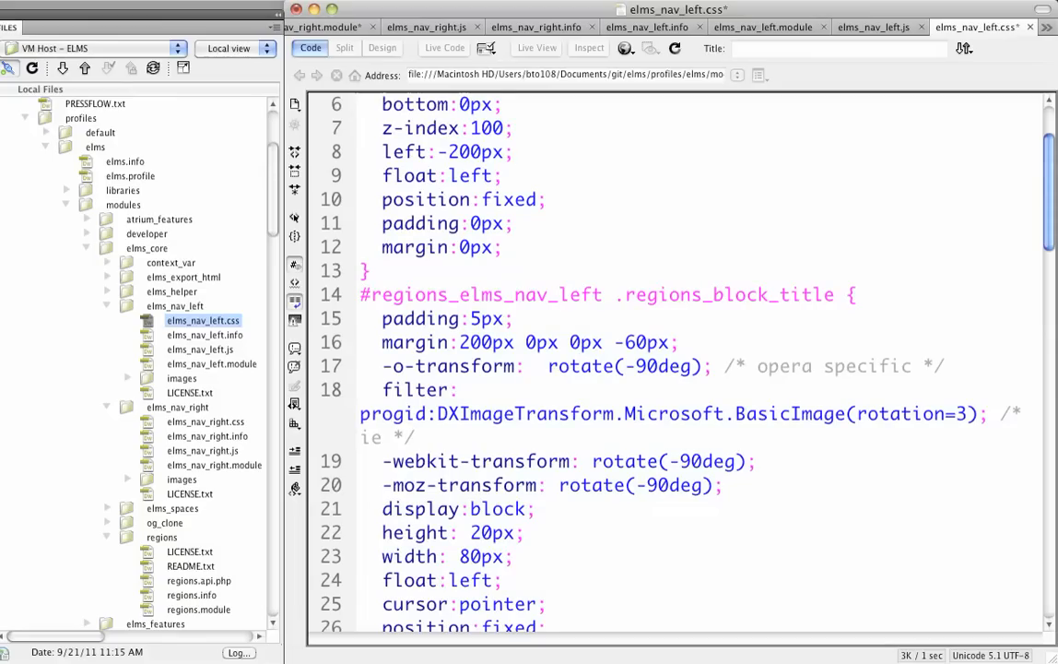
scroll("up", 3)
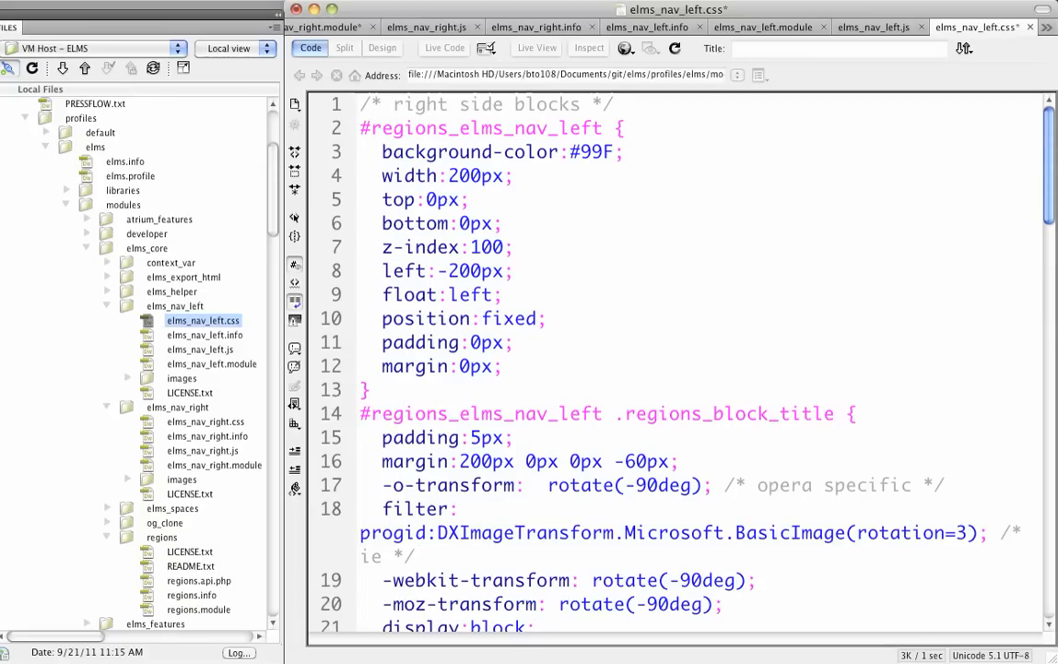
scroll("down", 3)
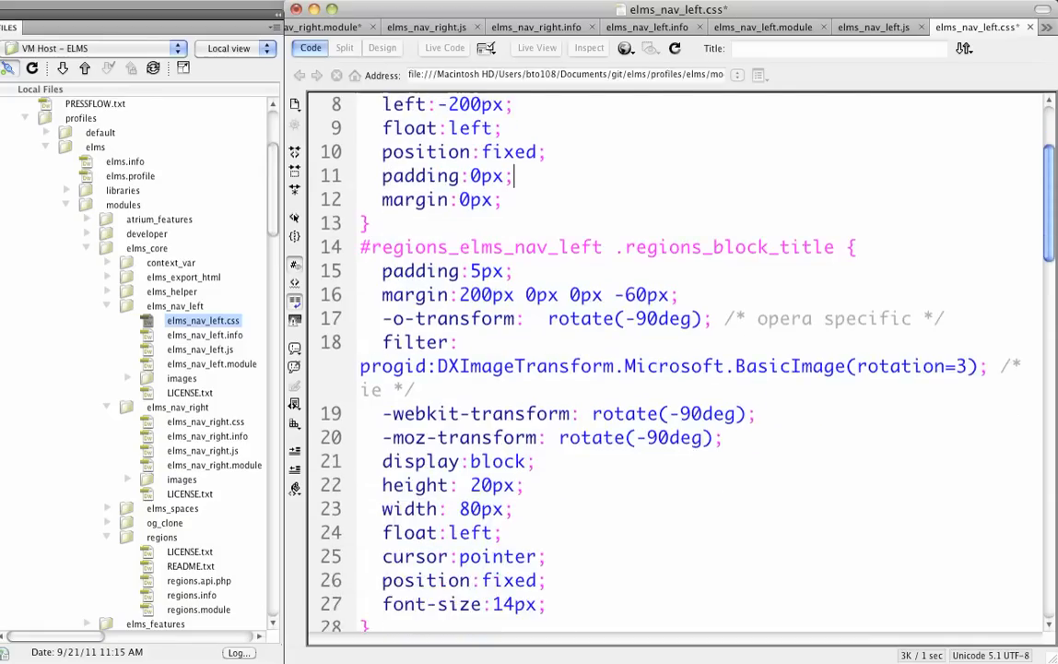
scroll("down", 3)
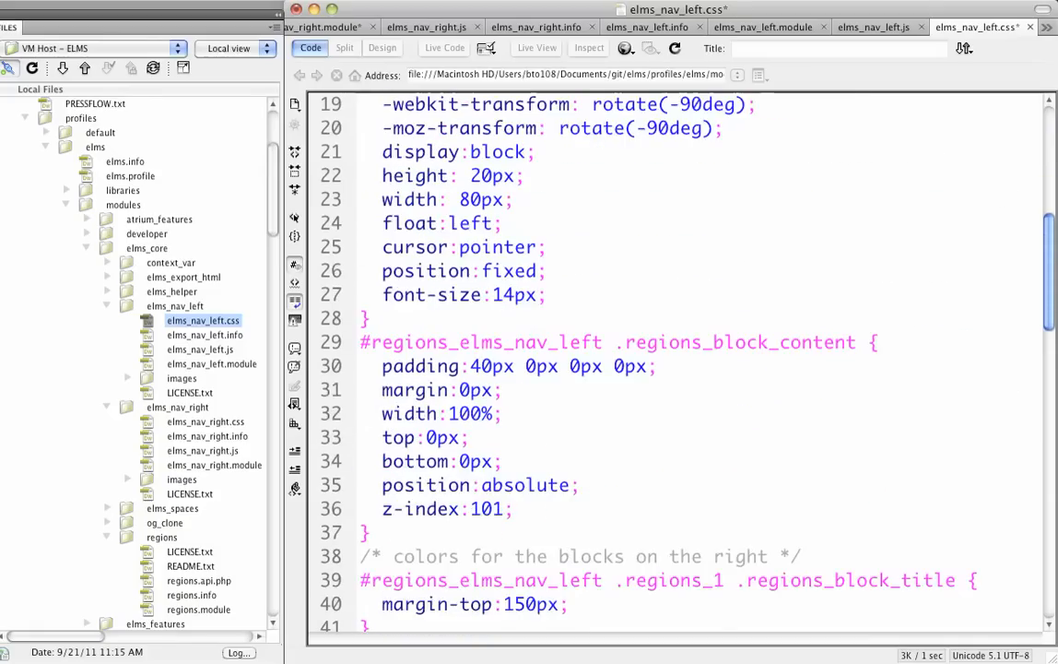
scroll("down", 3)
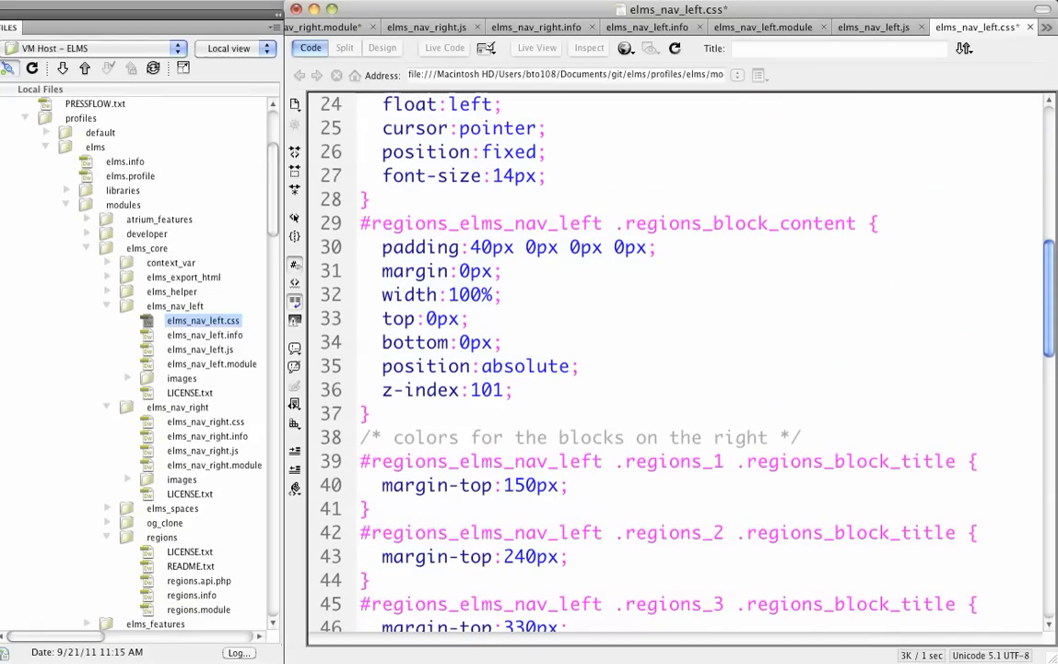
scroll("down", 3)
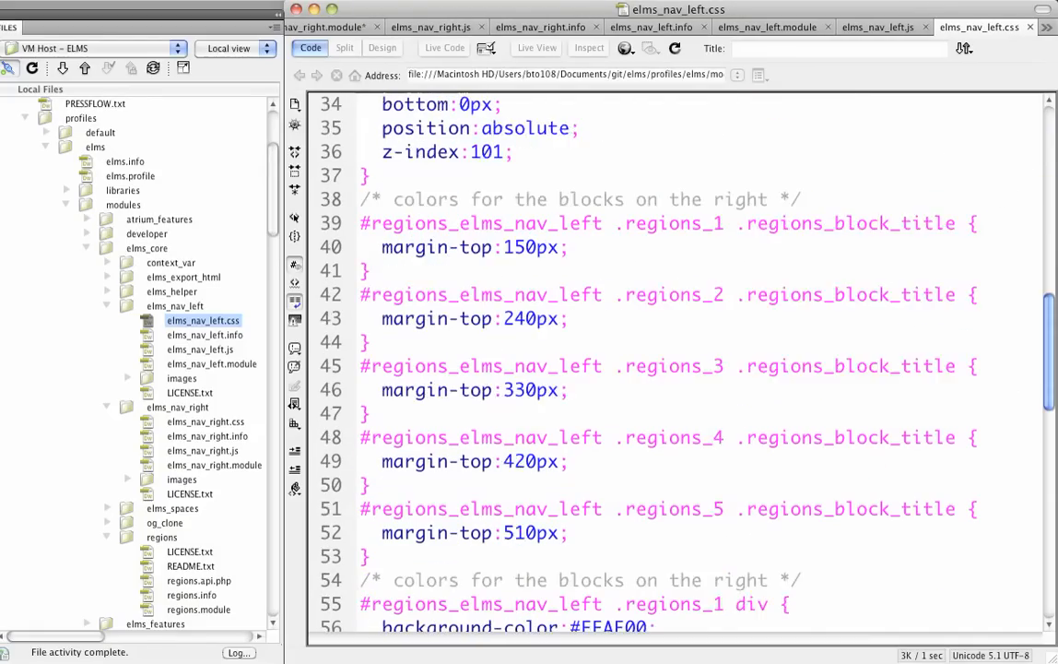
scroll("up", 3)
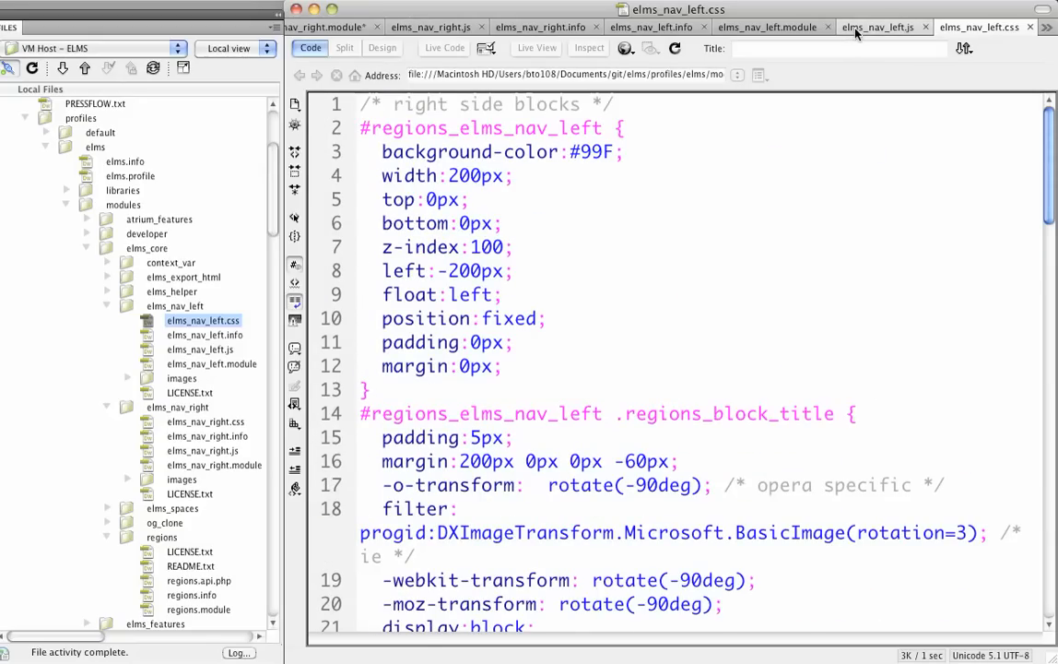
left_click(881, 26)
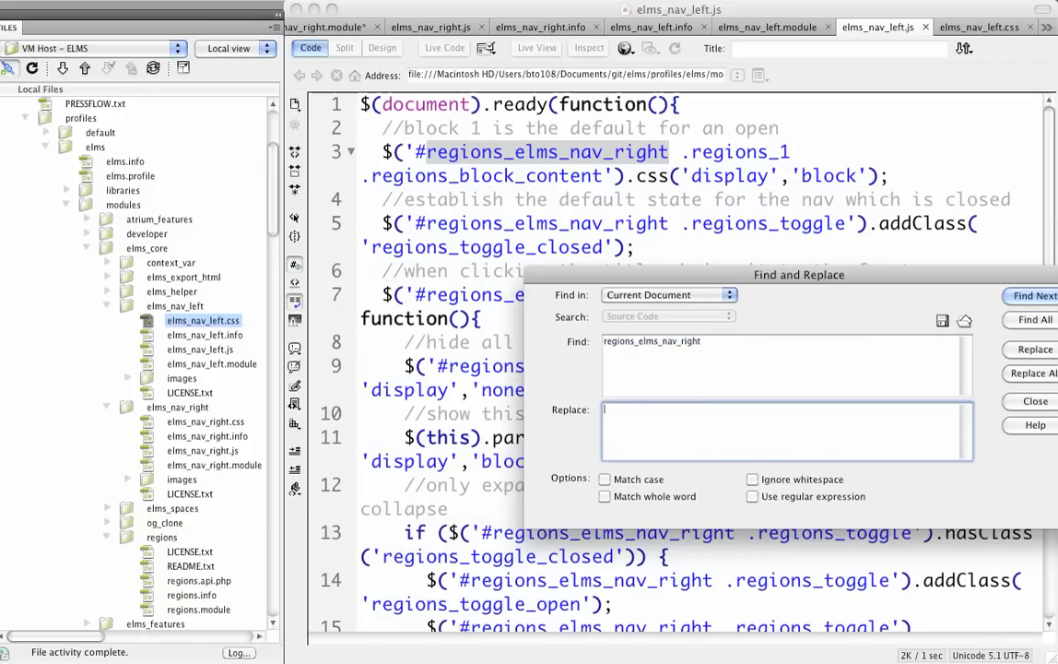
- Replace all regions_elms_nav_right references in elms_nav_left.js with regions_elms_nav_left
type("regions_elms_nav_l")
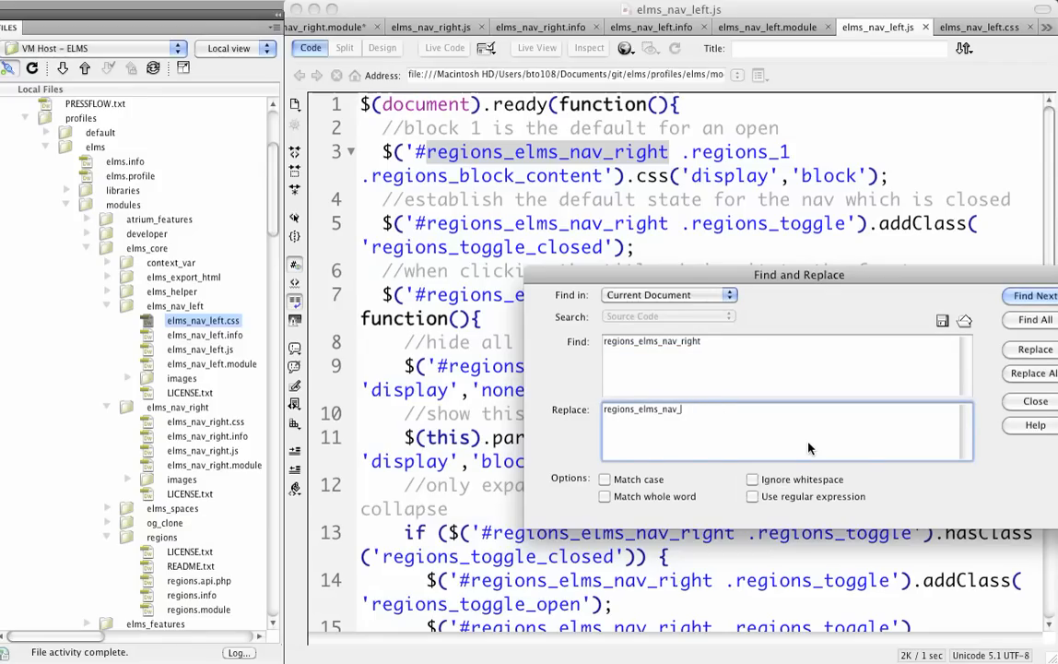
type("left")
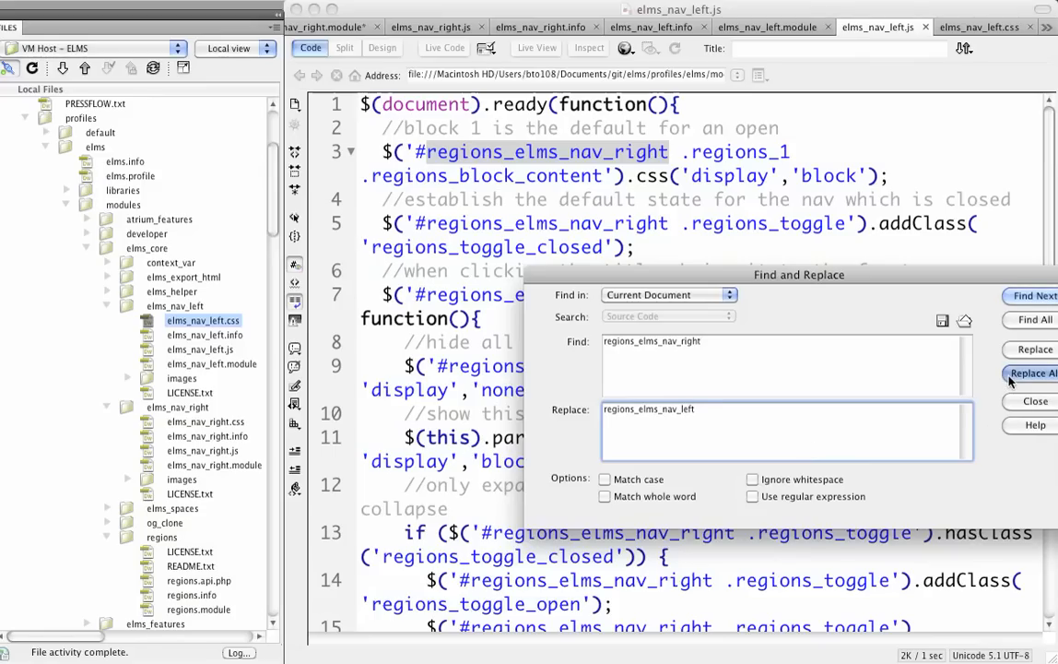
left_click(1033, 373)
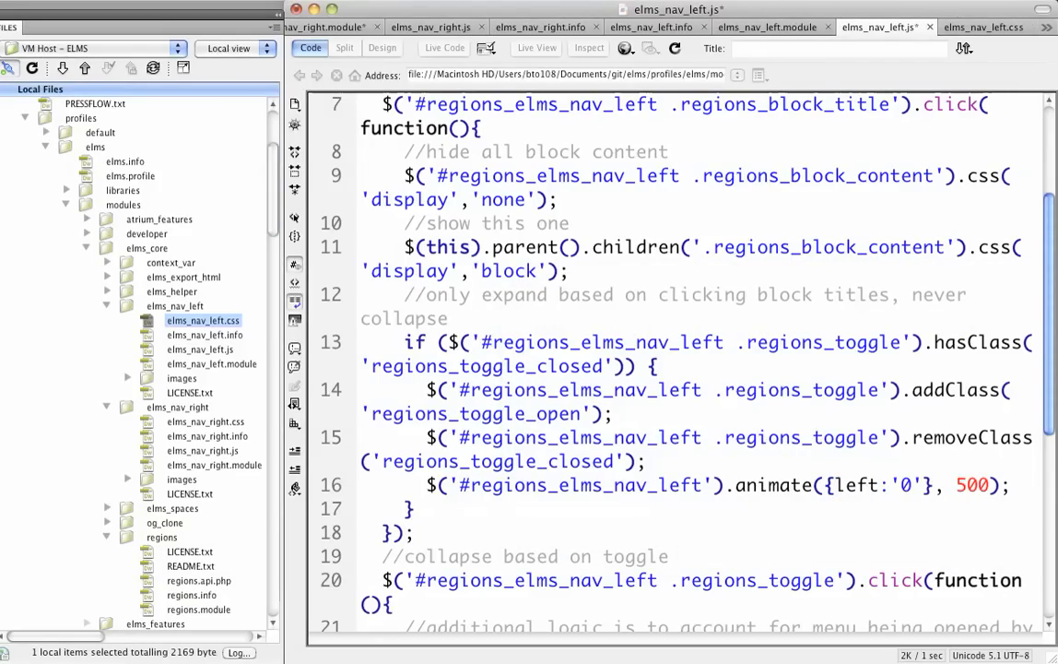
scroll("down", 3)
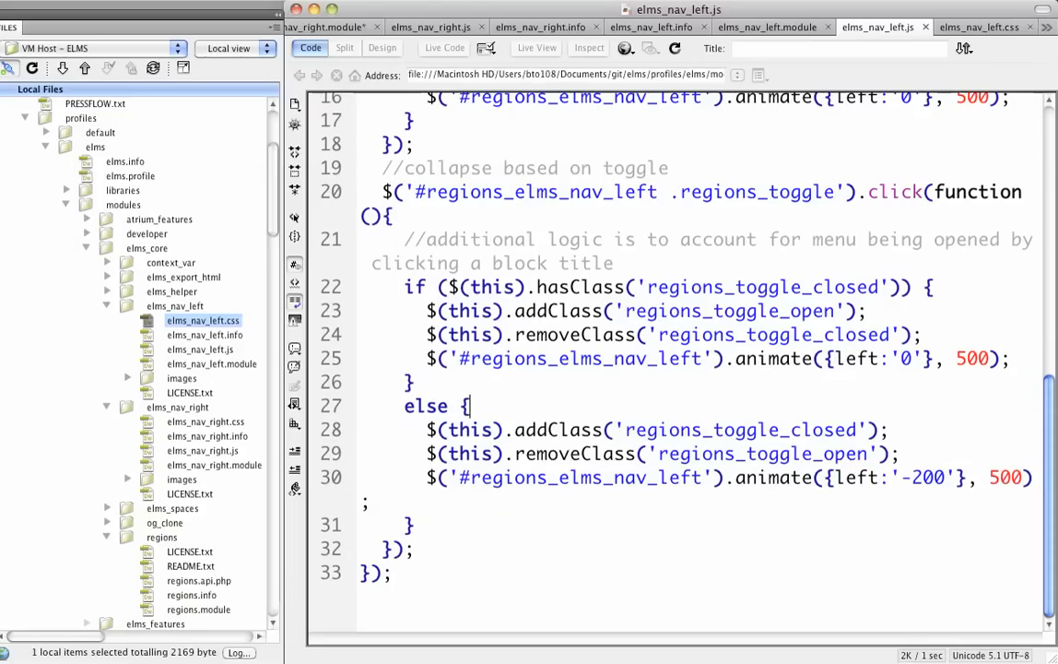
scroll("up", 3)
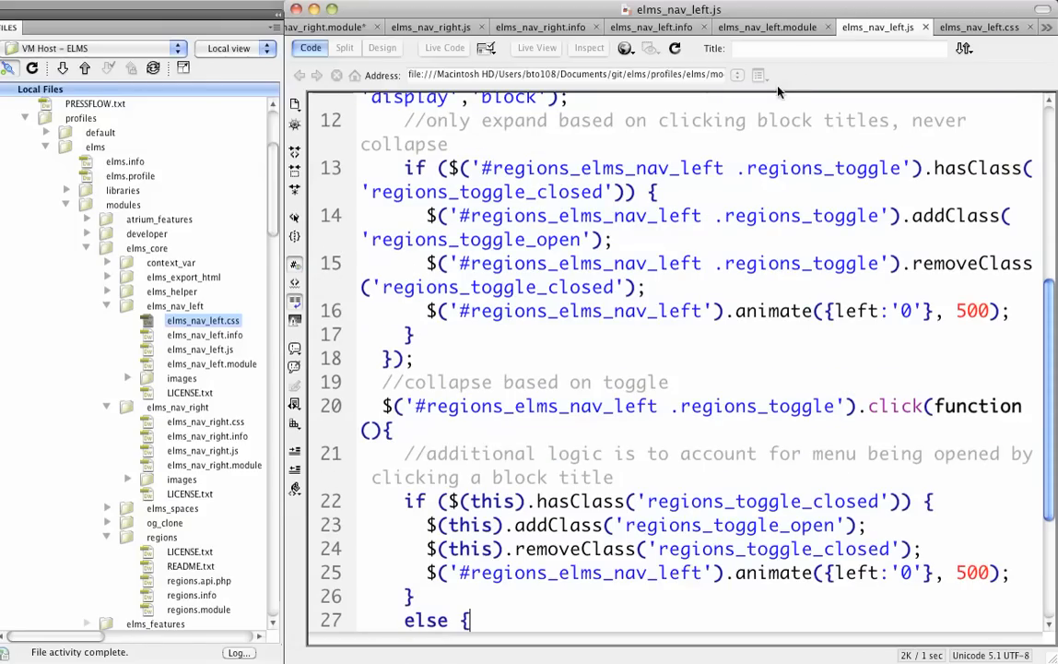
- Review elms_nav_left.css and elms_nav_left.js, ending on the stylesheet
left_click(979, 27)
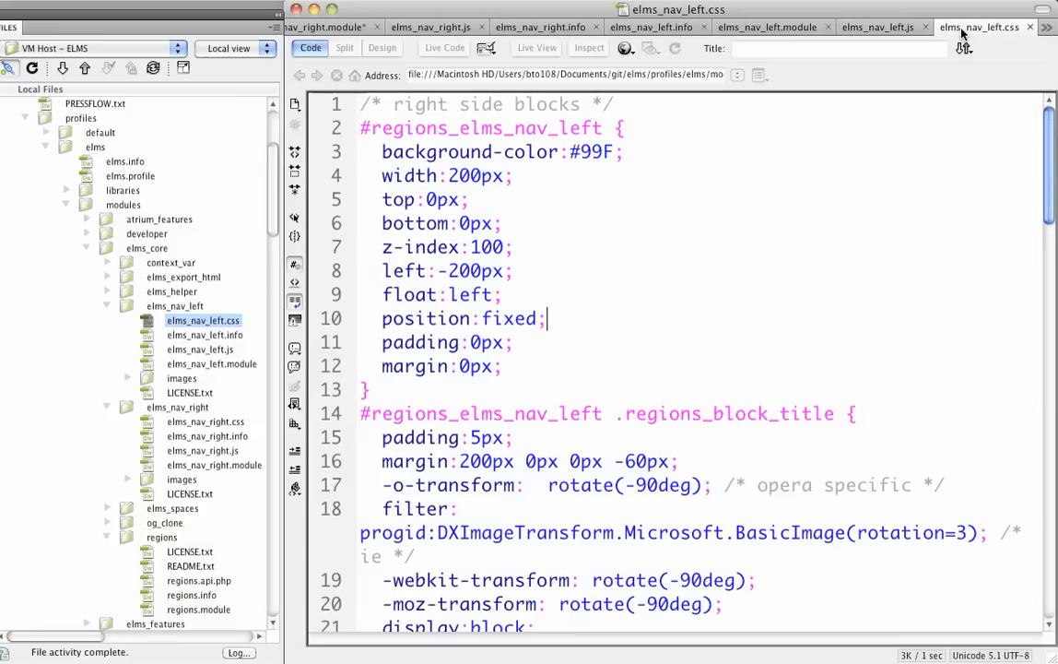
scroll("down", 3)
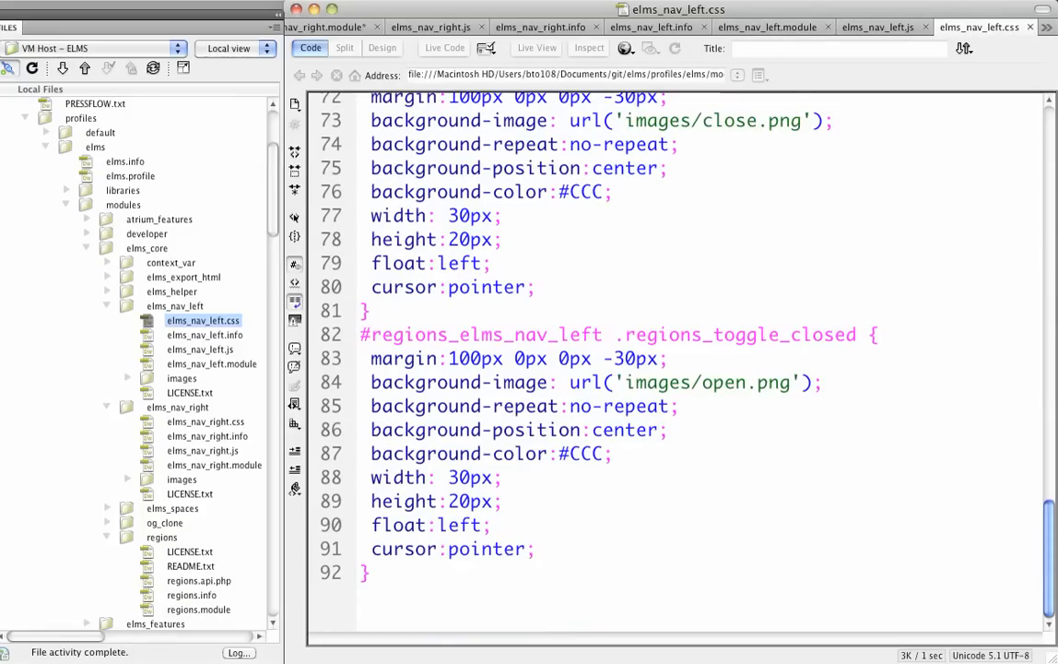
scroll("up", 3)
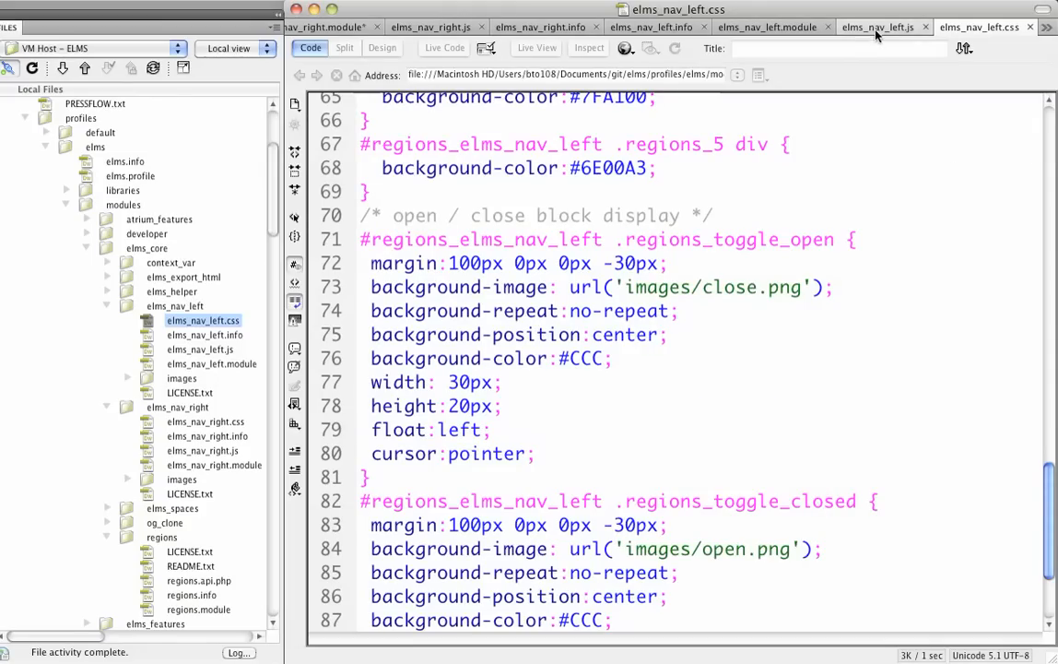
left_click(876, 26)
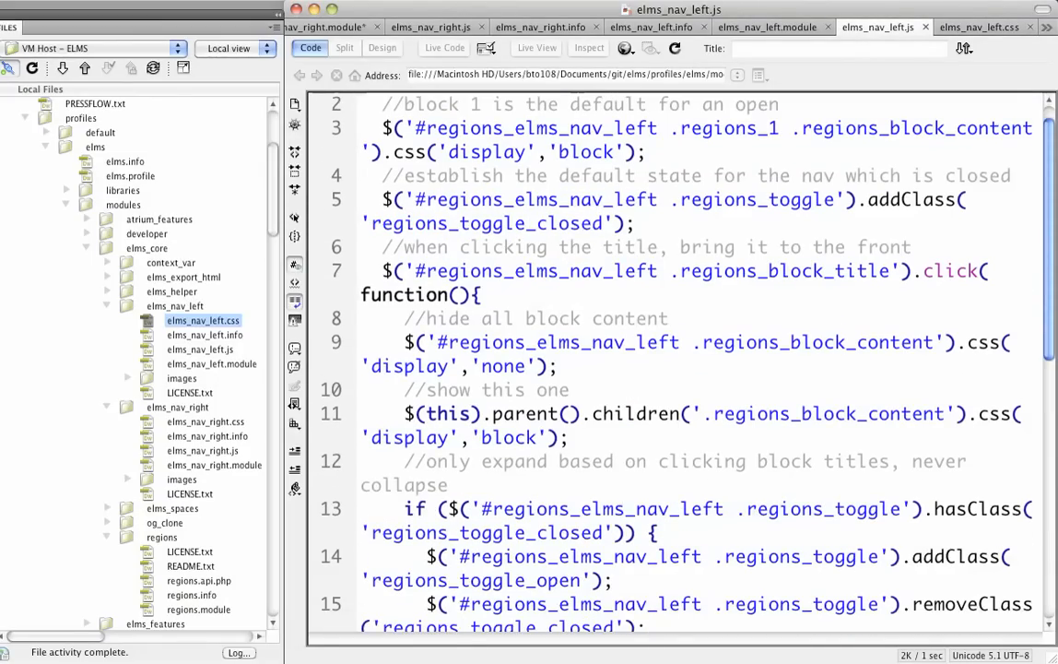
scroll("up", 3)
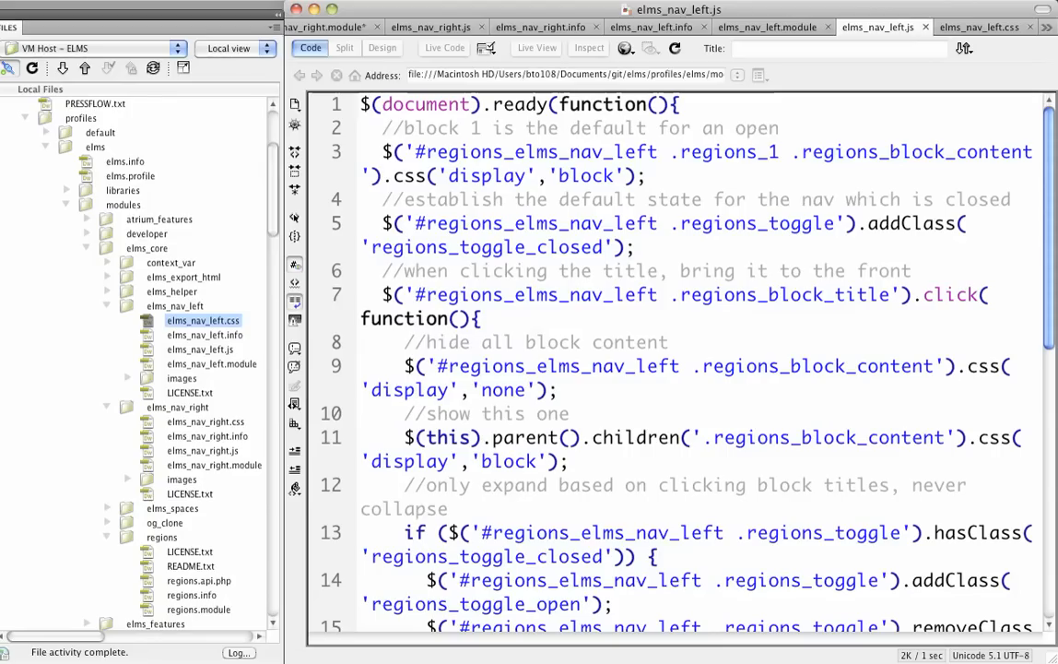
left_click(631, 246)
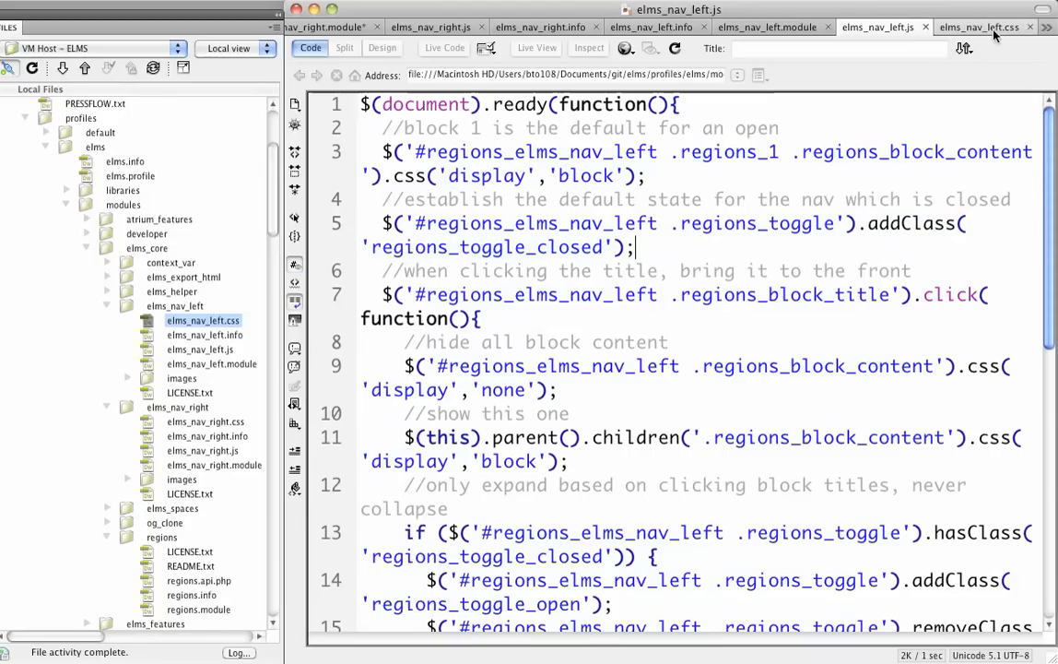
left_click(979, 27)
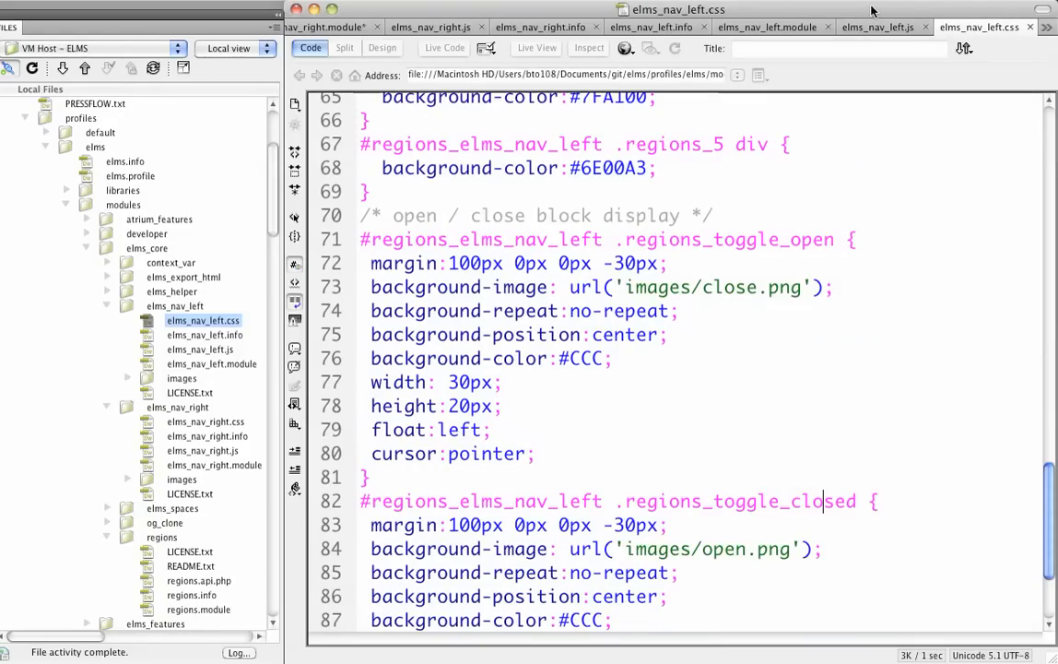
scroll("down", 3)
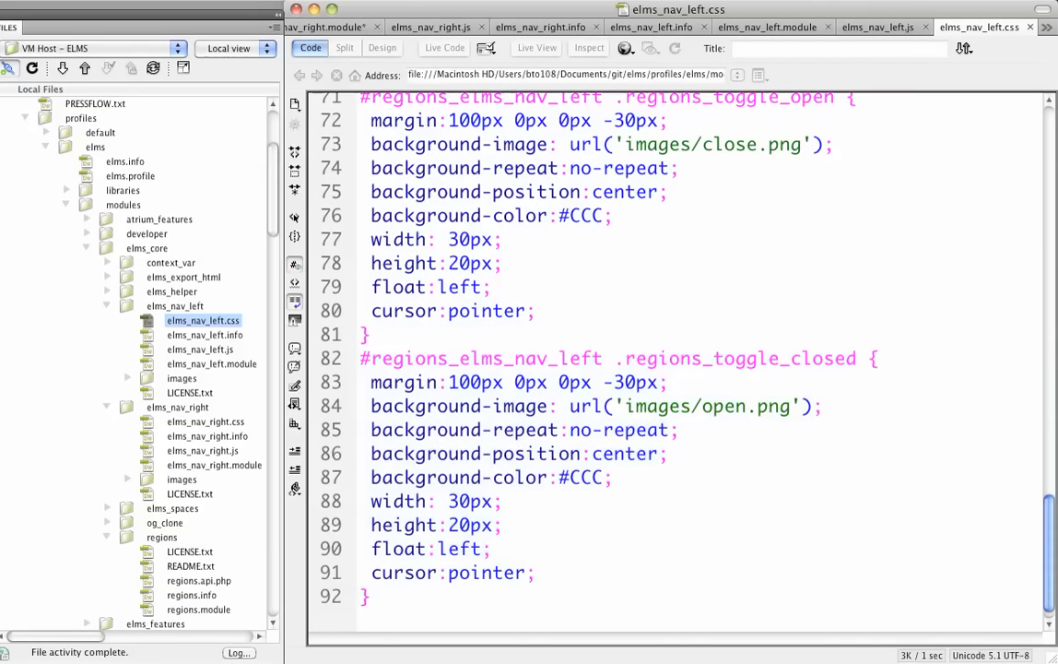
- Open regions.module and read down to its final _regions_list helper function
left_click(882, 27)
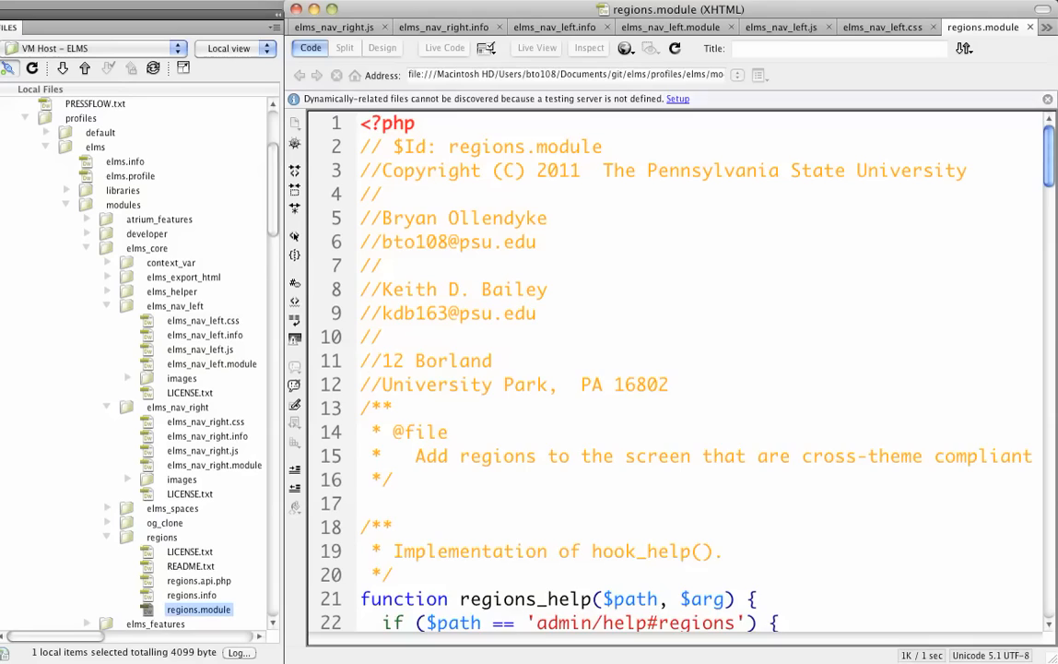
scroll("down", 3)
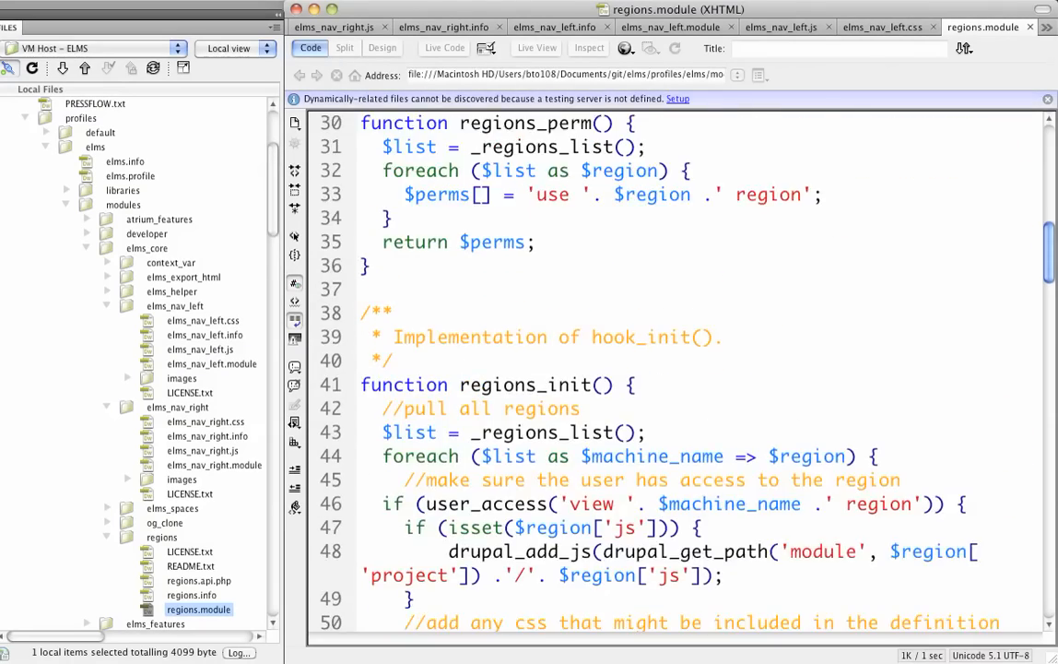
scroll("down", 3)
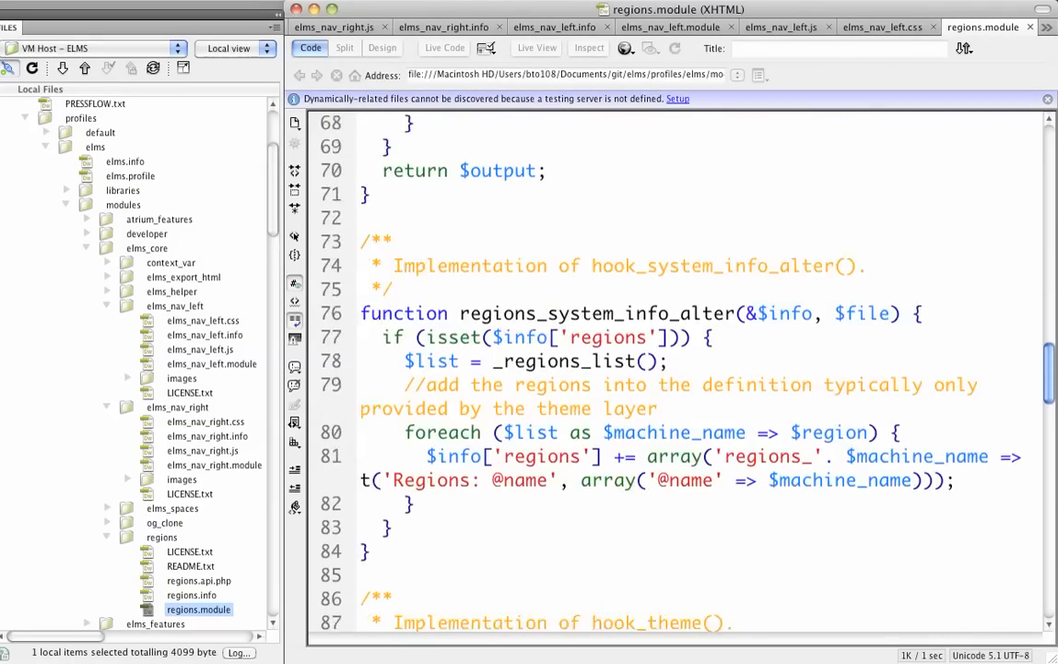
scroll("down", 3)
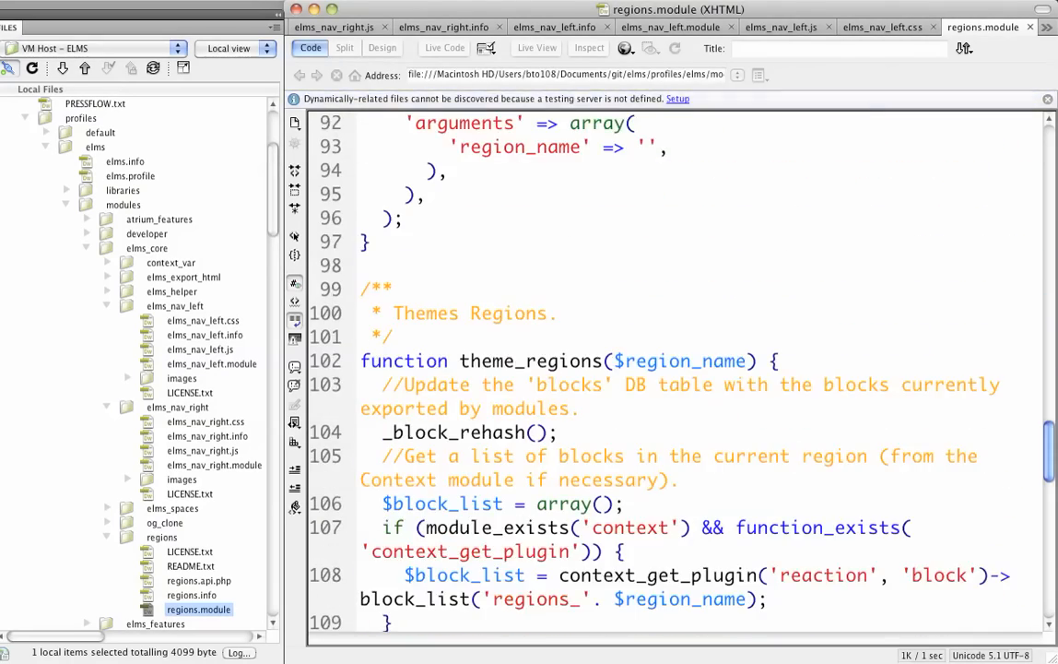
scroll("down", 3)
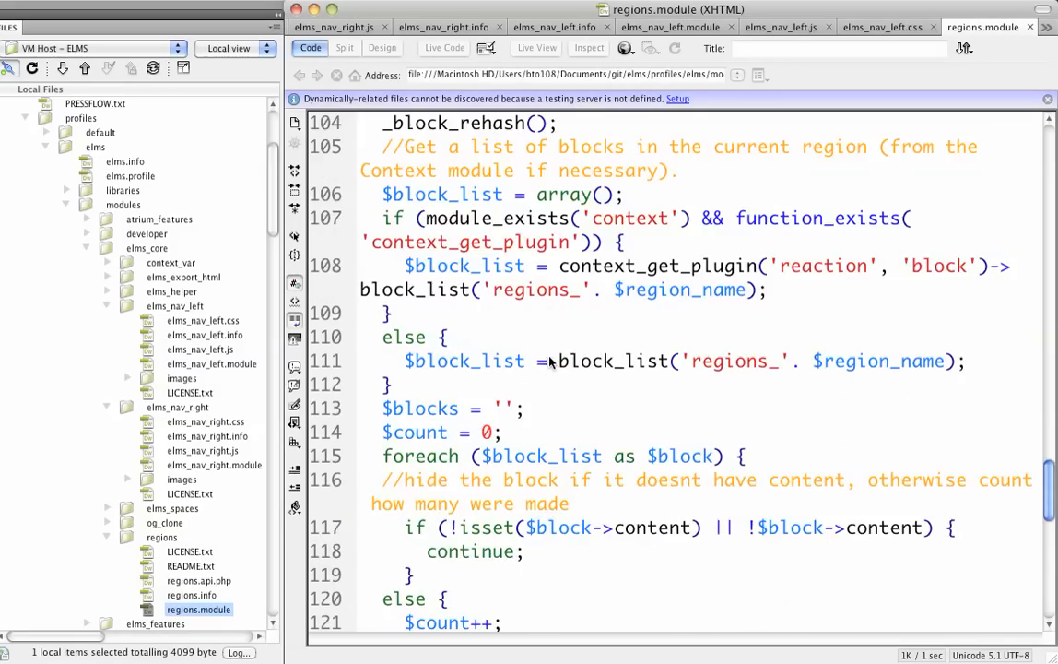
scroll("down", 3)
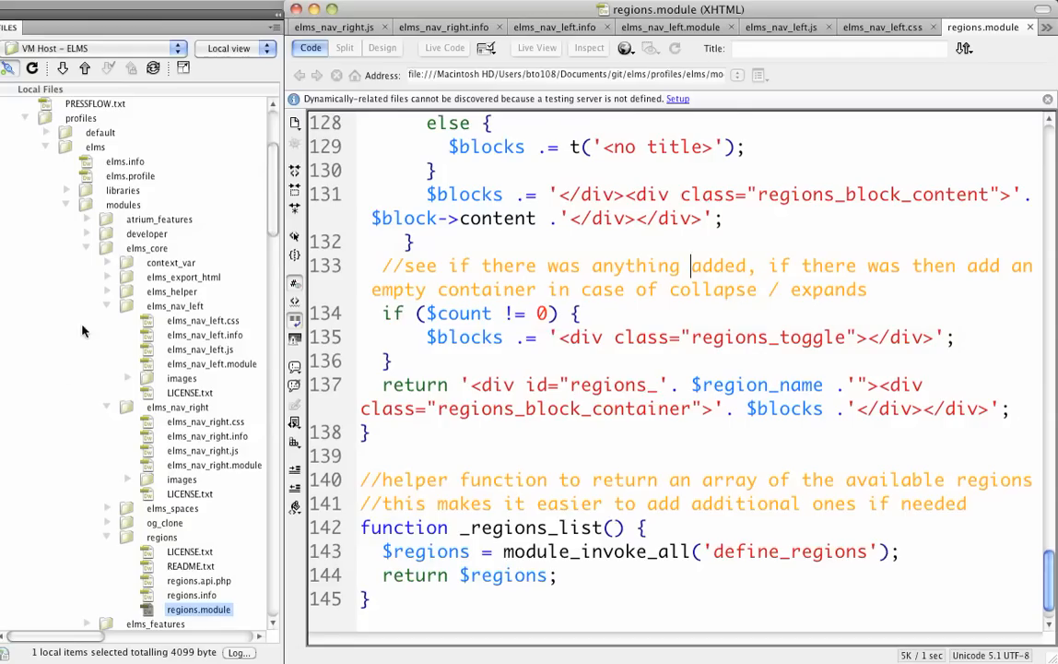
left_click(174, 305)
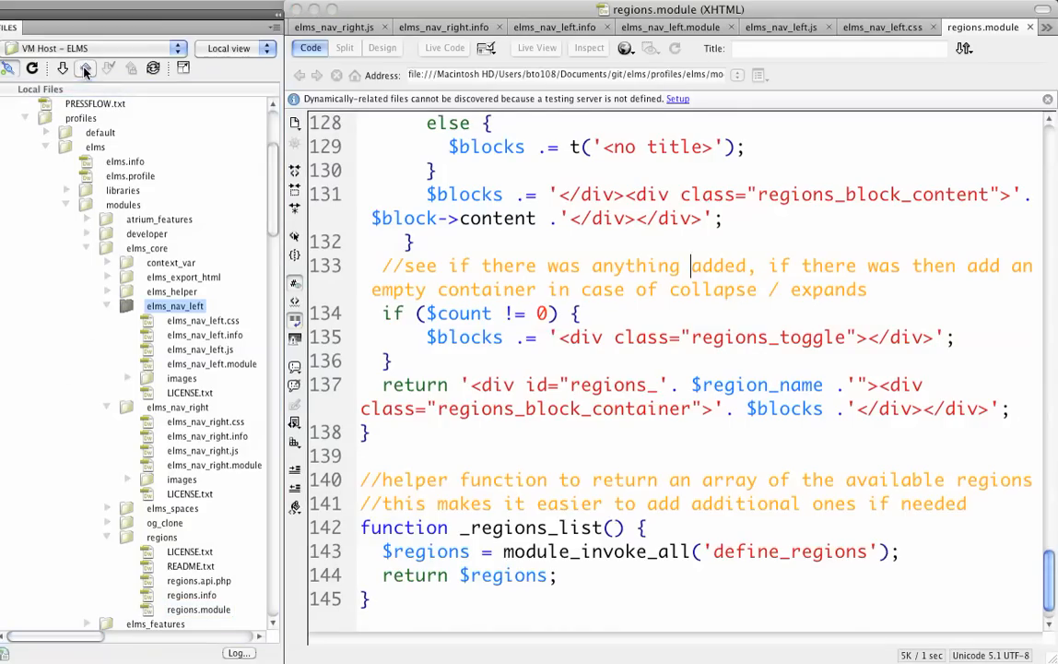